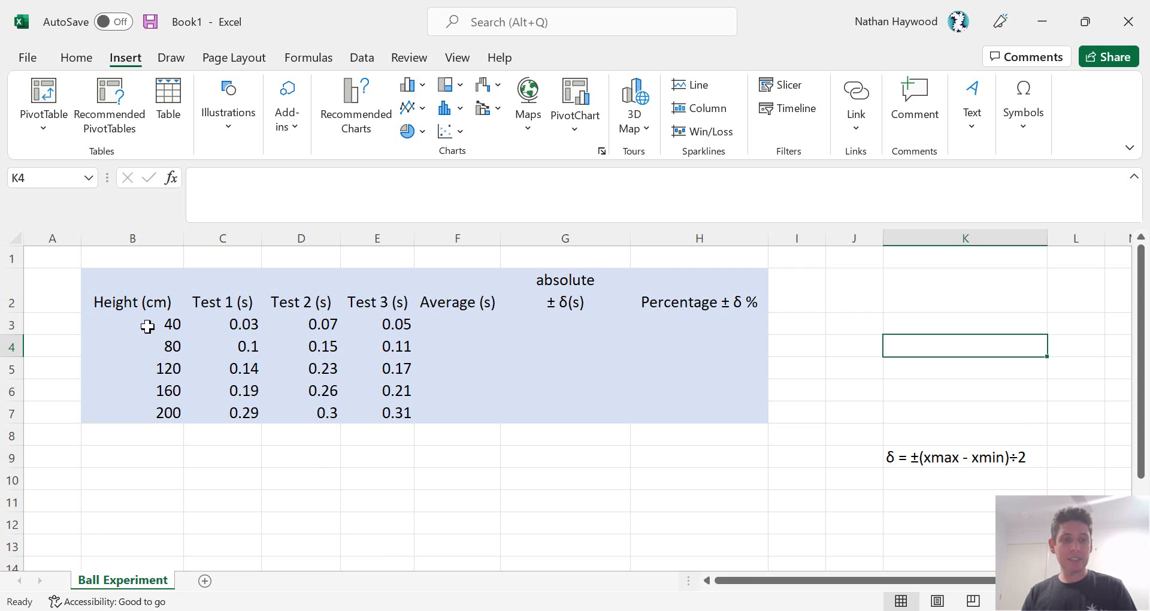
Enter an AVERAGE formula over the three 40 cm test times in the first Average (s) cell, giving 0.05.
{"action": "left_click", "coordinate": [132, 472]}
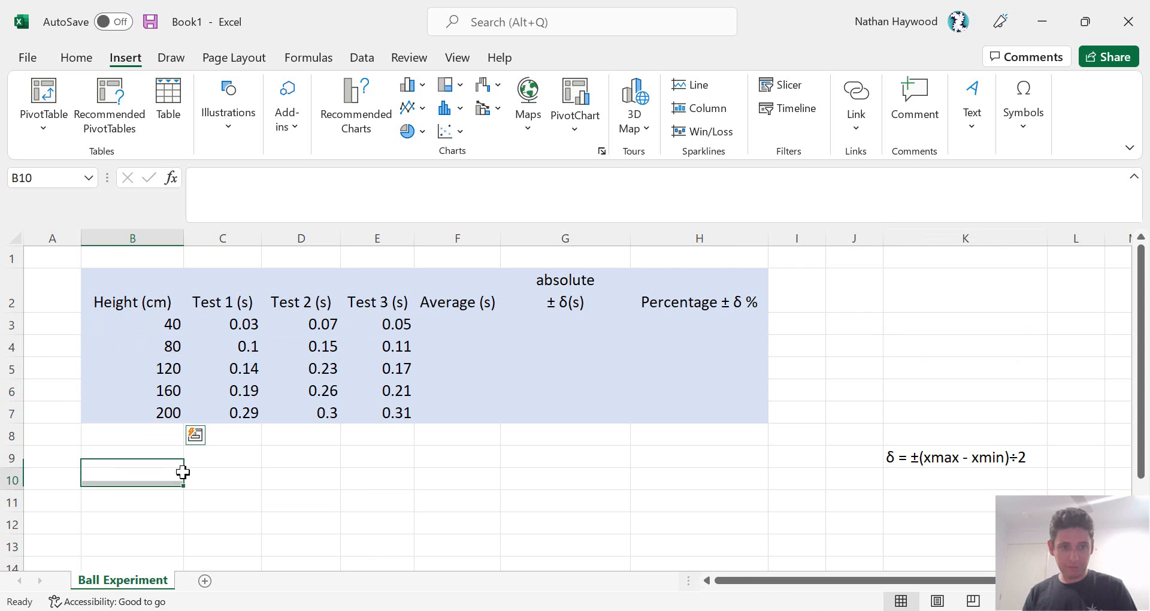
{"action": "left_click_drag", "start_coordinate": [223, 323], "coordinate": [377, 390]}
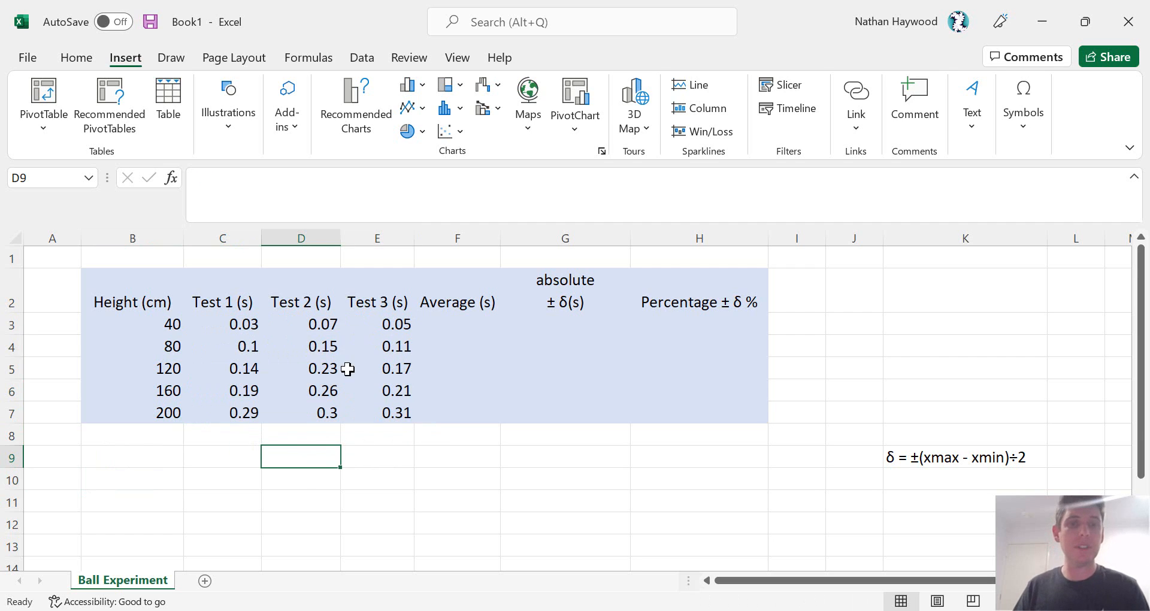
{"action": "mouse_move", "coordinate": [341, 380]}
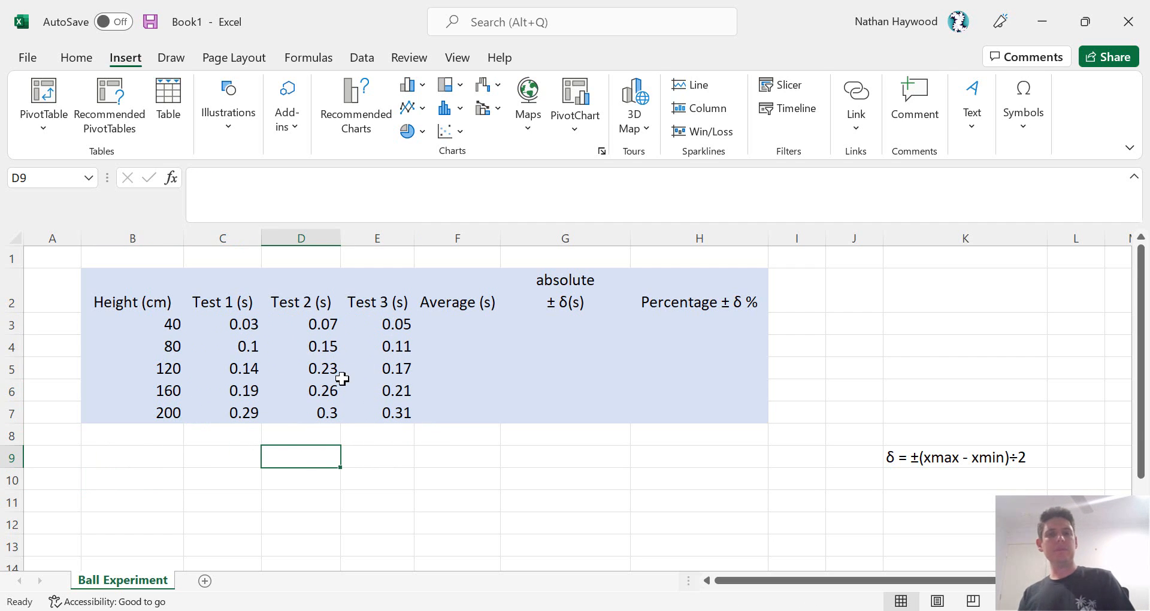
{"action": "left_click", "coordinate": [457, 323]}
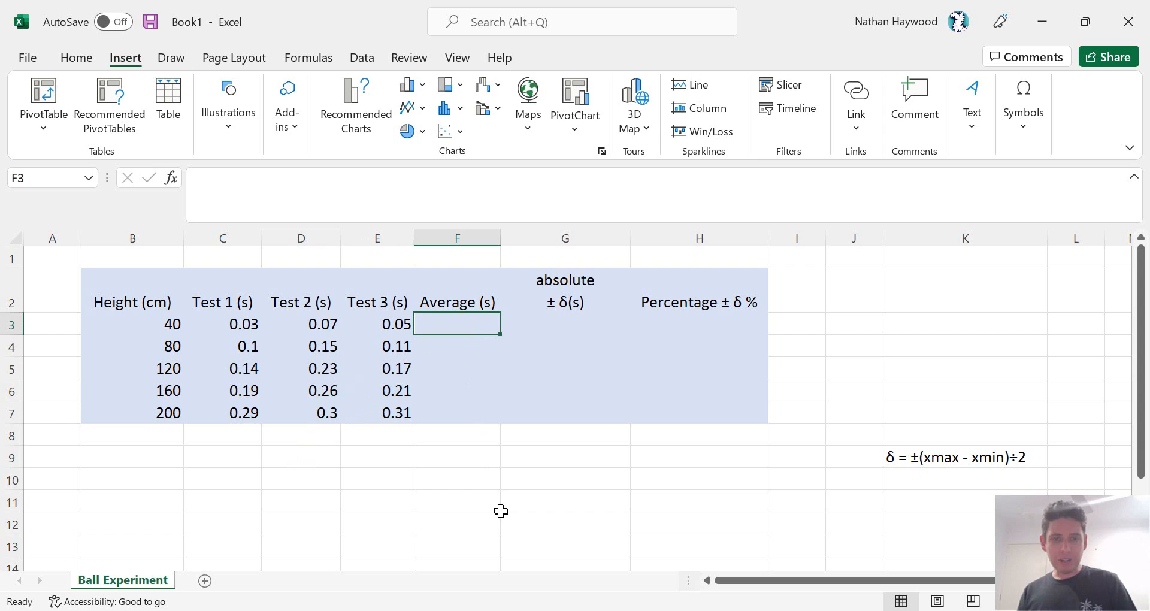
{"action": "mouse_move", "coordinate": [490, 481]}
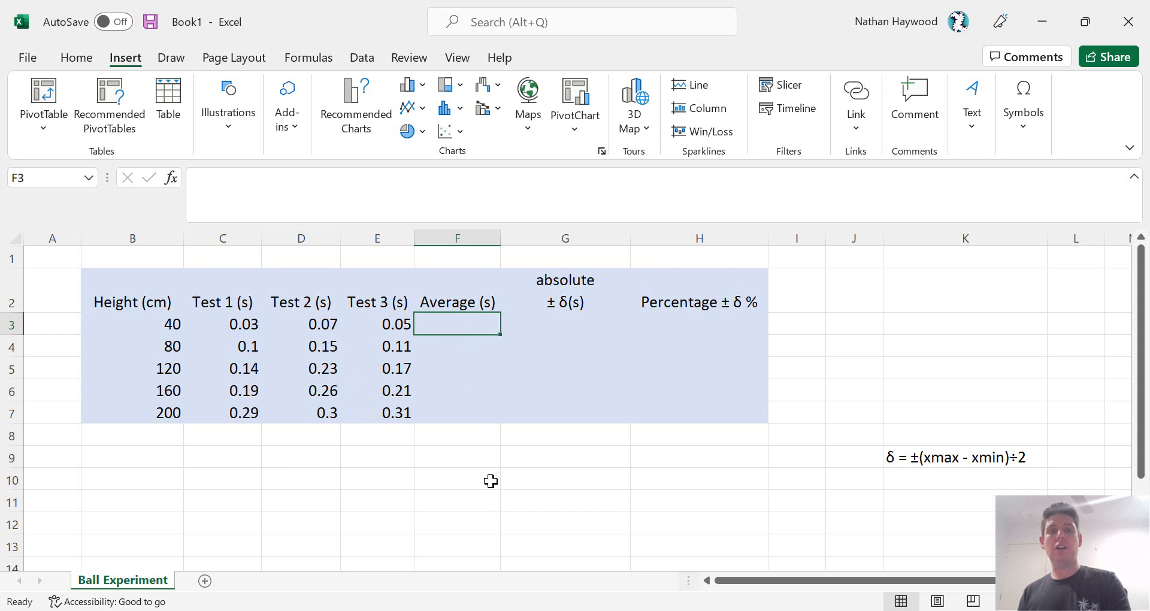
{"action": "type", "text": "=sv"}
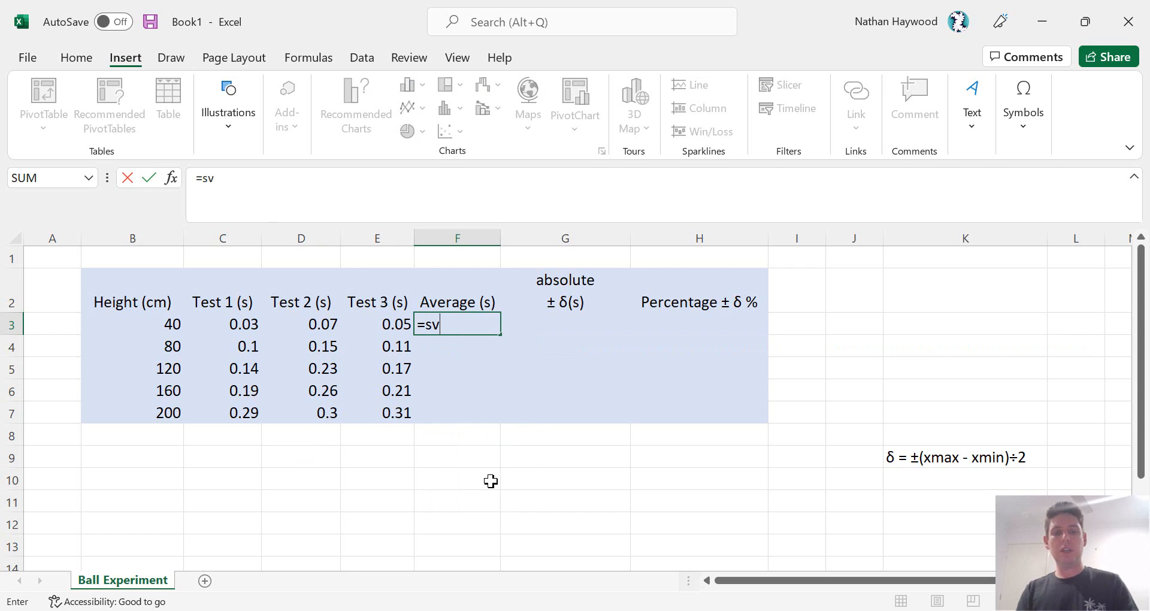
{"action": "key", "text": "backspace"}
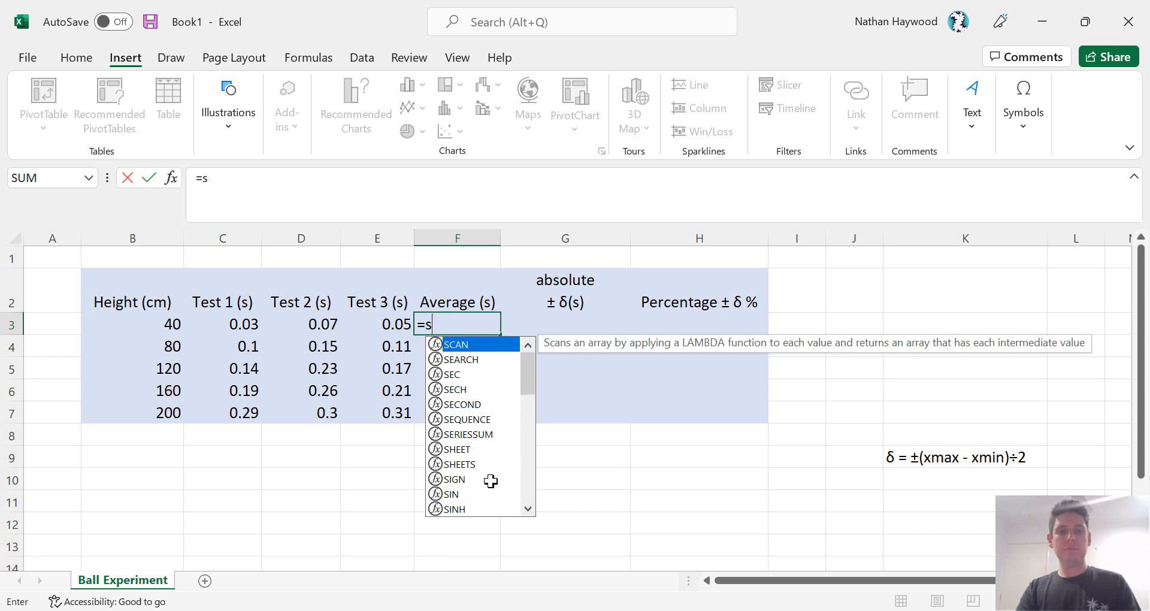
{"action": "type", "text": "average"}
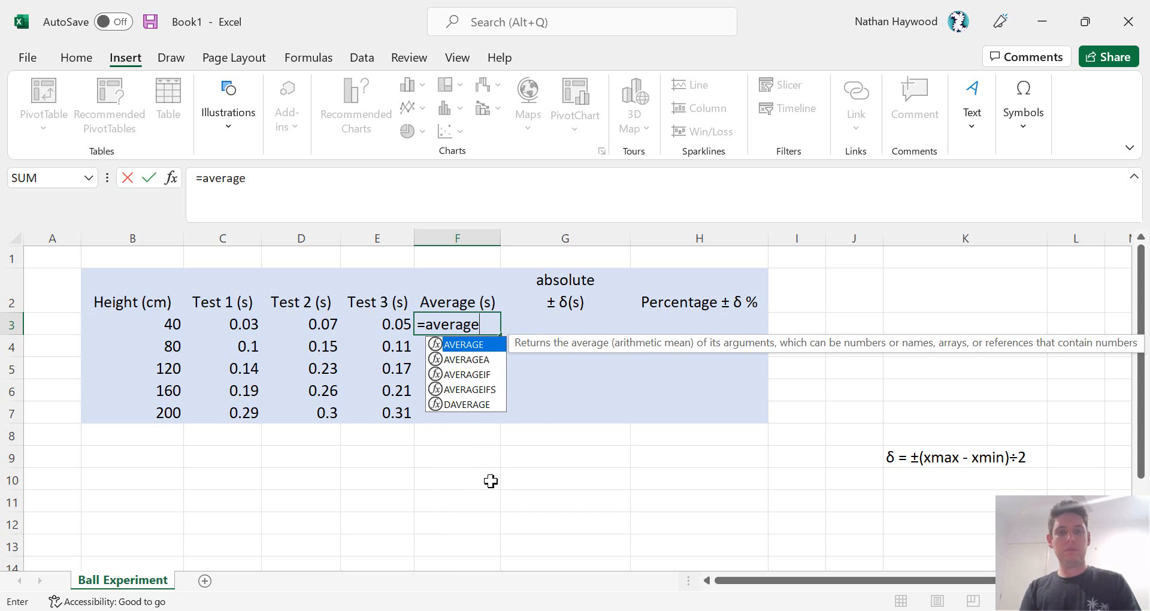
{"action": "type", "text": "("}
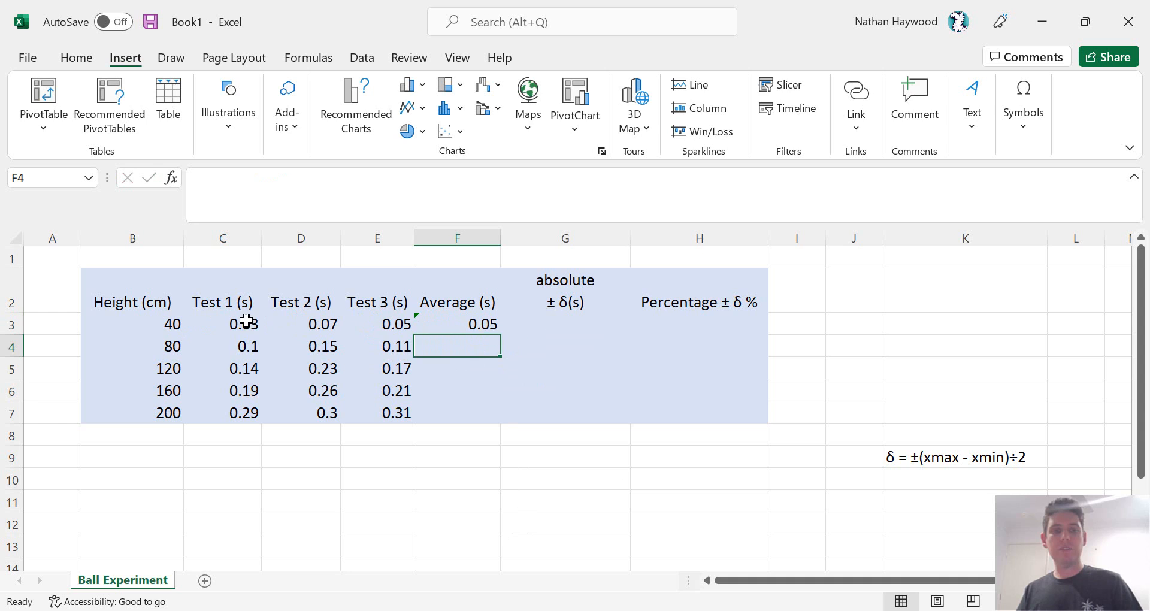
{"action": "left_click", "coordinate": [456, 324]}
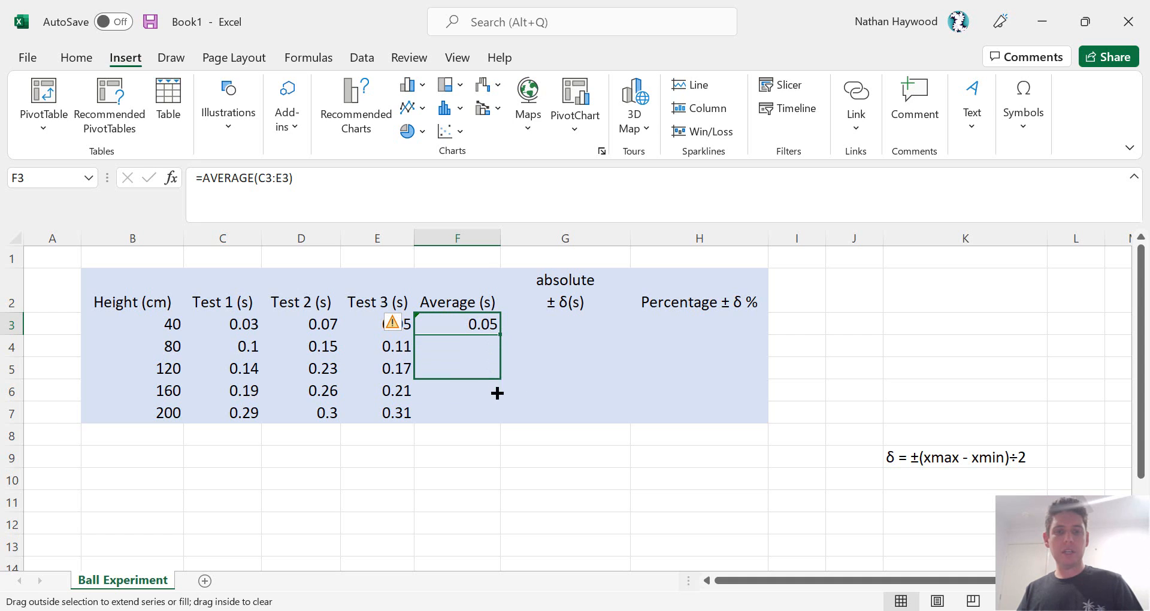
Fill the AVERAGE formula down to the 200 cm row, giving 0.05, 0.12, 0.18, 0.22 and 0.3.
{"action": "left_click_drag", "start_coordinate": [497, 393], "coordinate": [497, 422]}
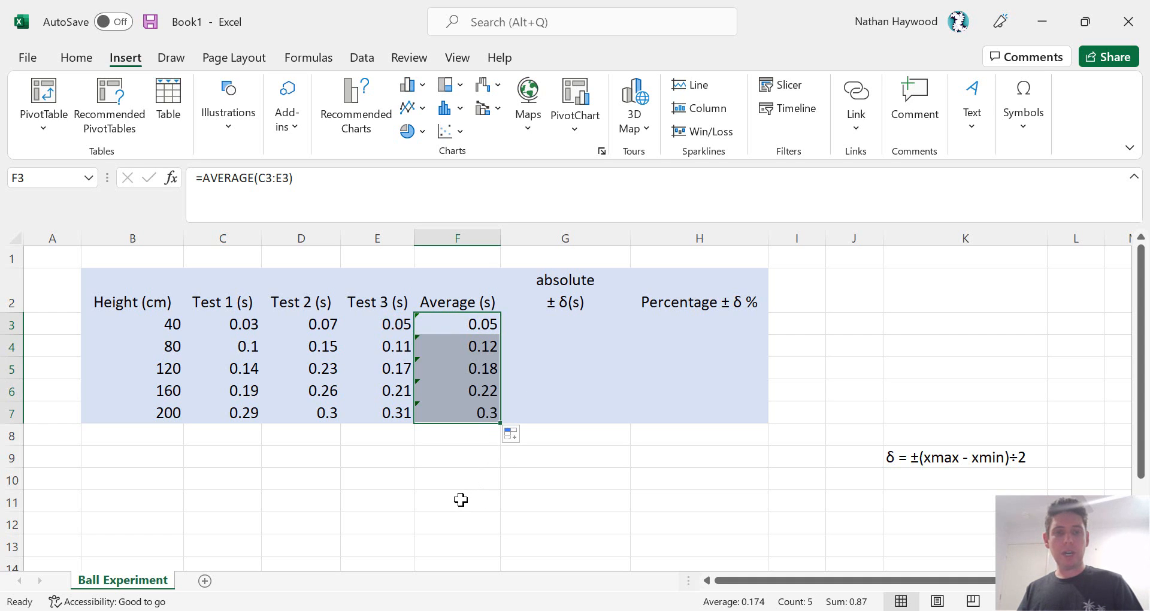
{"action": "left_click", "coordinate": [456, 500]}
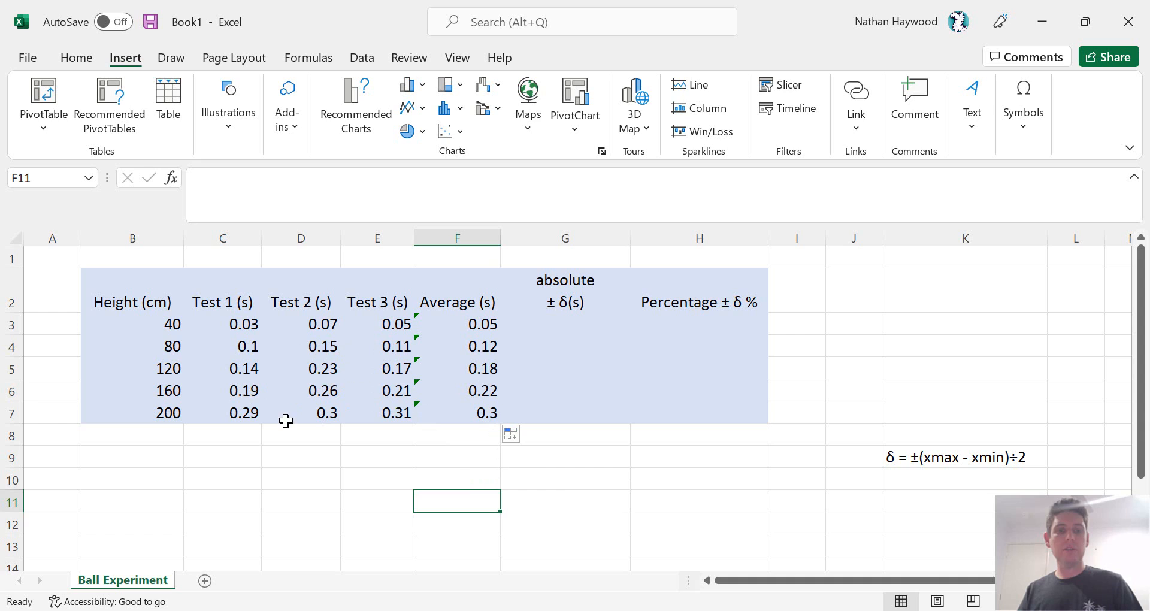
{"action": "left_click", "coordinate": [564, 479]}
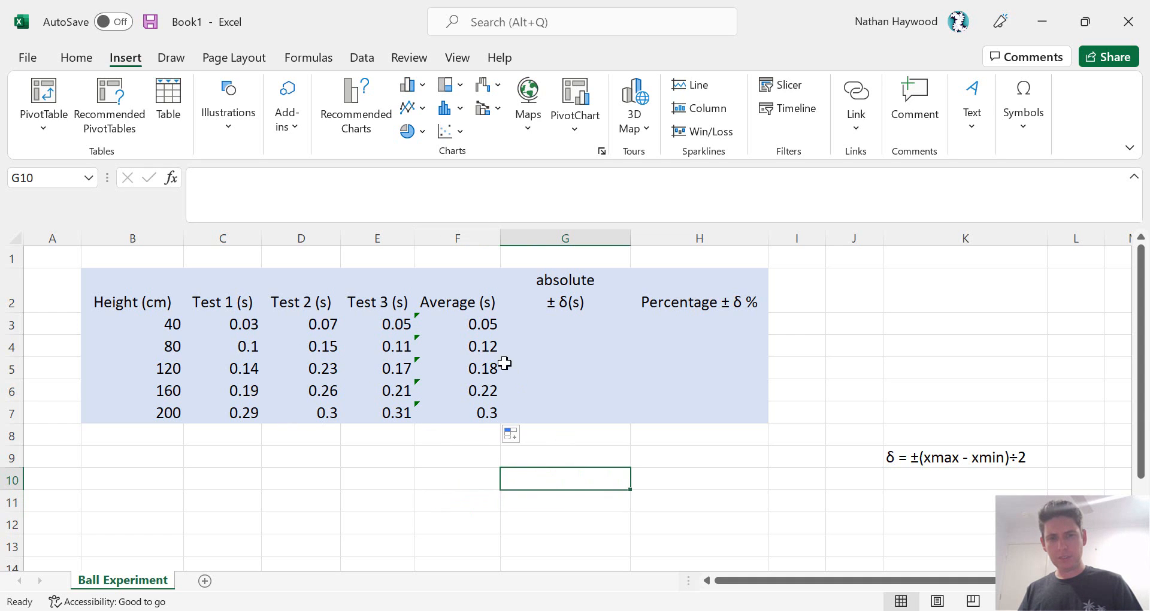
{"action": "mouse_move", "coordinate": [612, 459]}
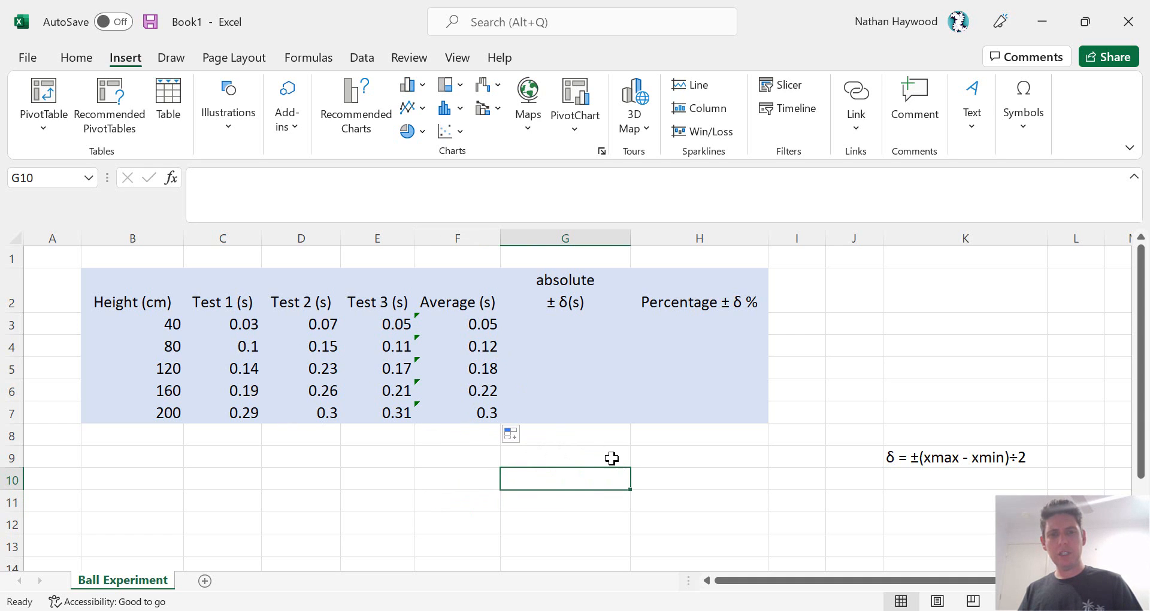
{"action": "mouse_move", "coordinate": [462, 413]}
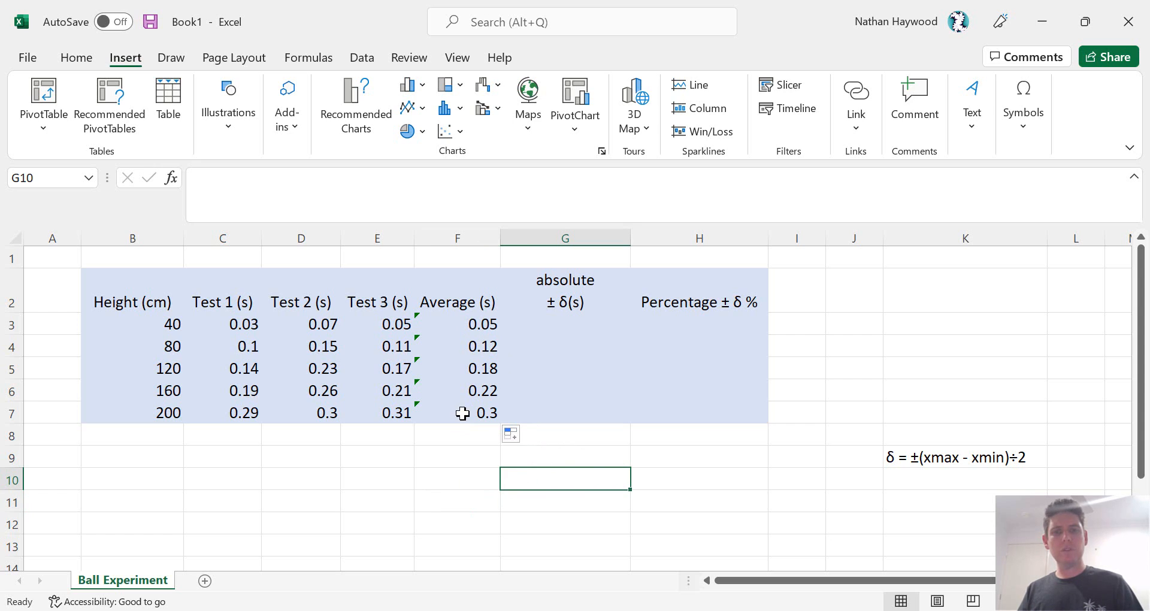
{"action": "mouse_move", "coordinate": [694, 301]}
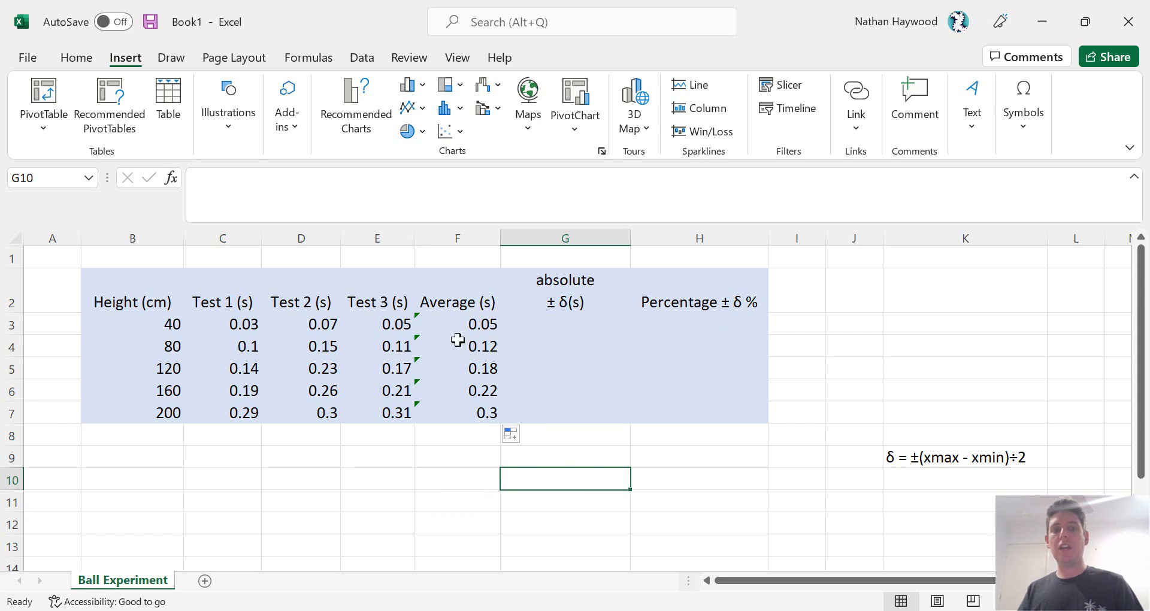
{"action": "mouse_move", "coordinate": [583, 331]}
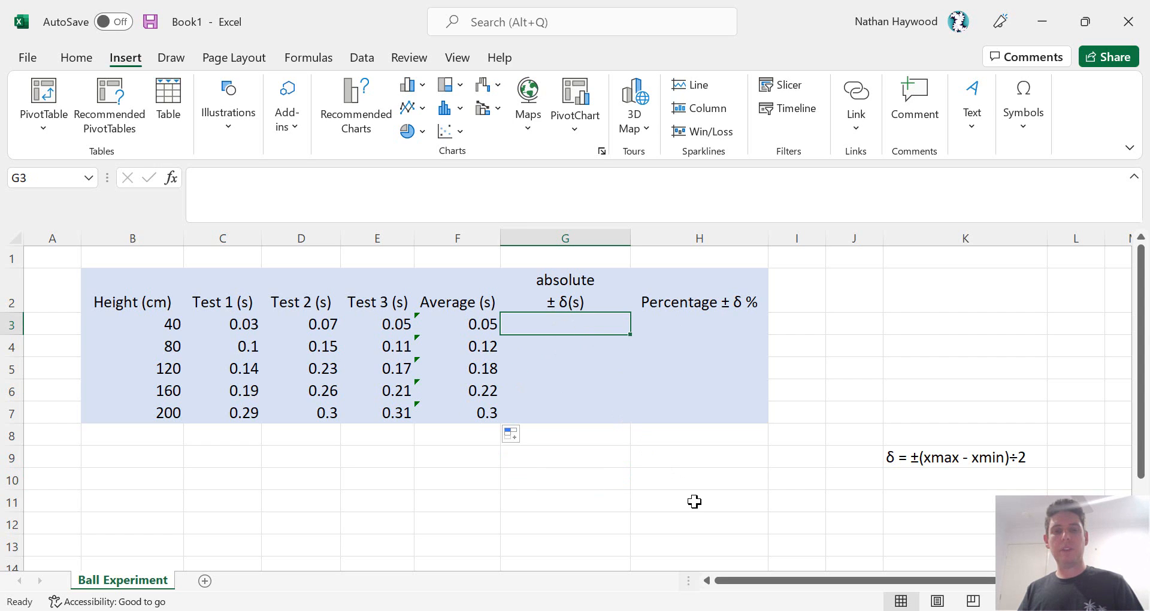
{"action": "mouse_move", "coordinate": [695, 478]}
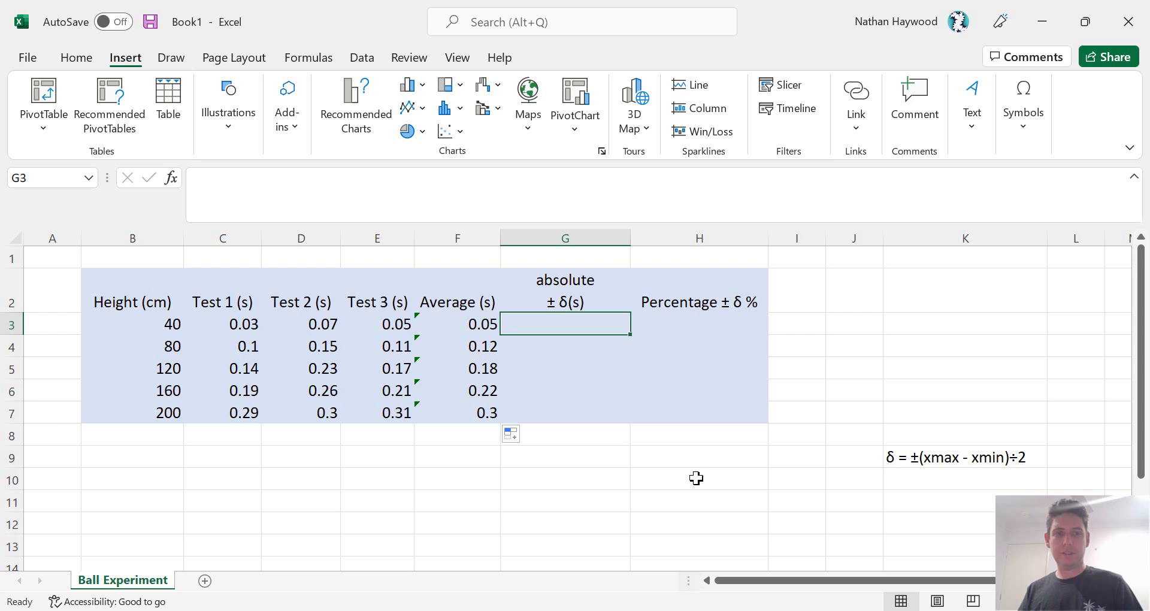
{"action": "mouse_move", "coordinate": [197, 343]}
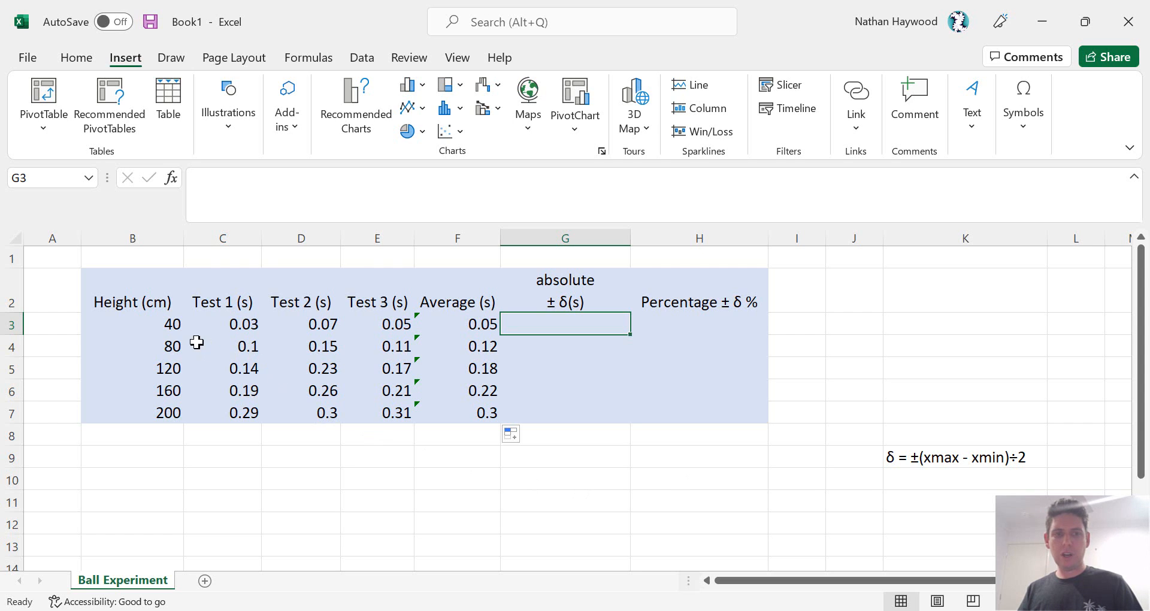
{"action": "mouse_move", "coordinate": [458, 396]}
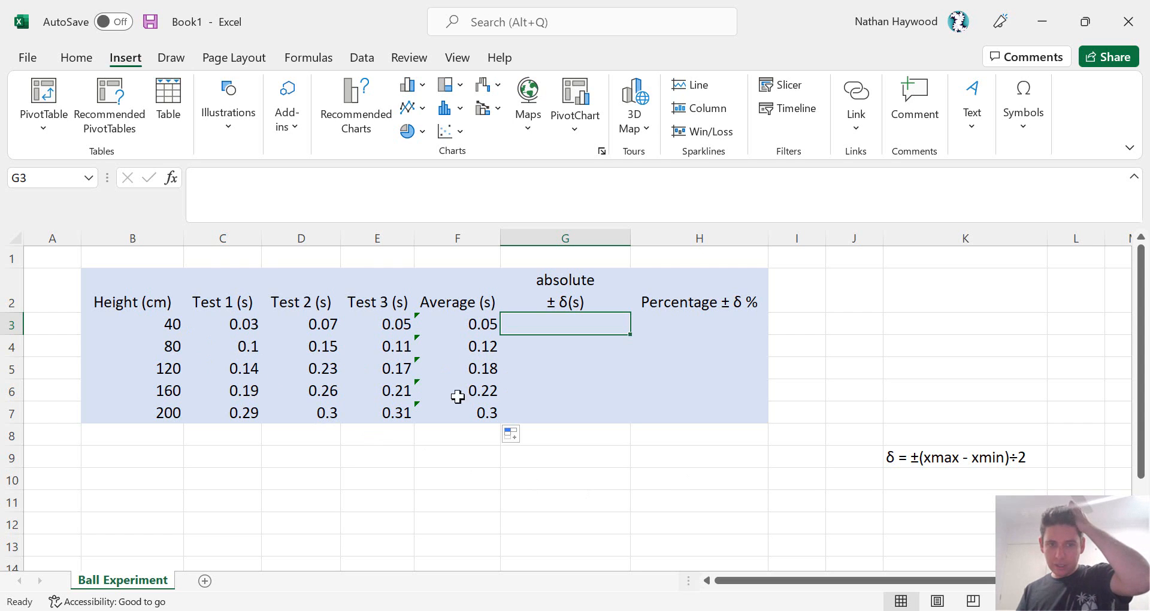
{"action": "mouse_move", "coordinate": [759, 518]}
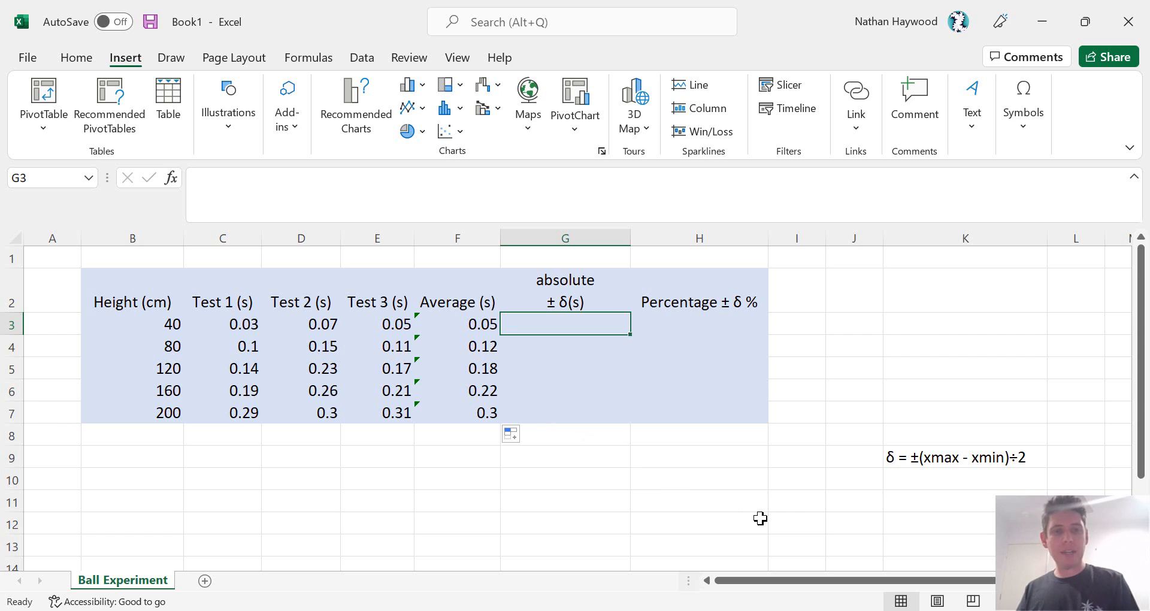
{"action": "mouse_move", "coordinate": [746, 511]}
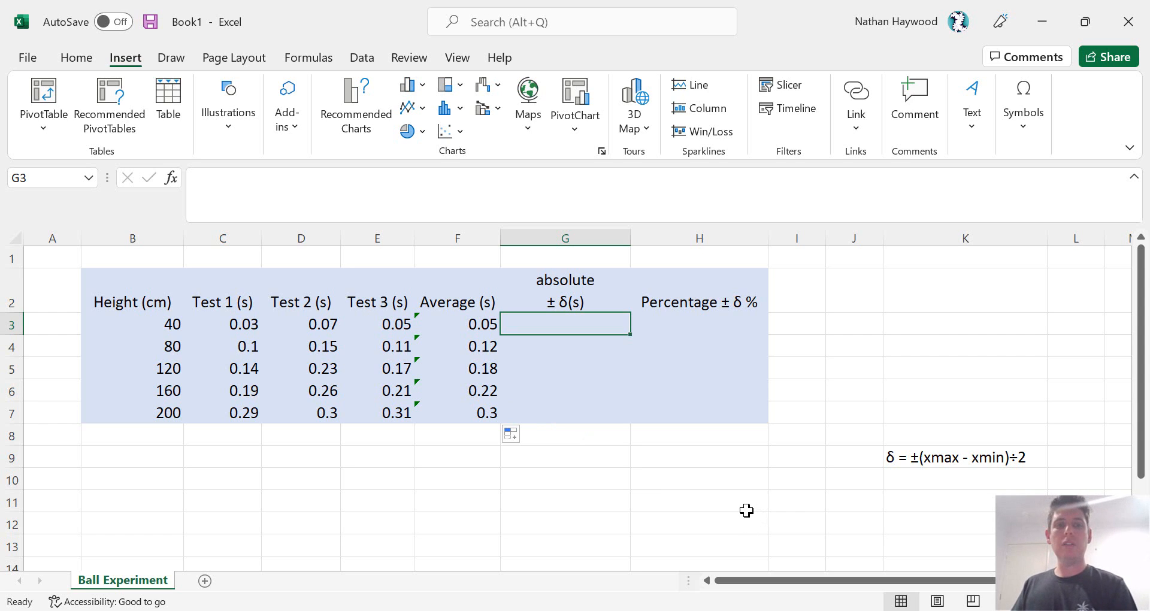
{"action": "mouse_move", "coordinate": [463, 521]}
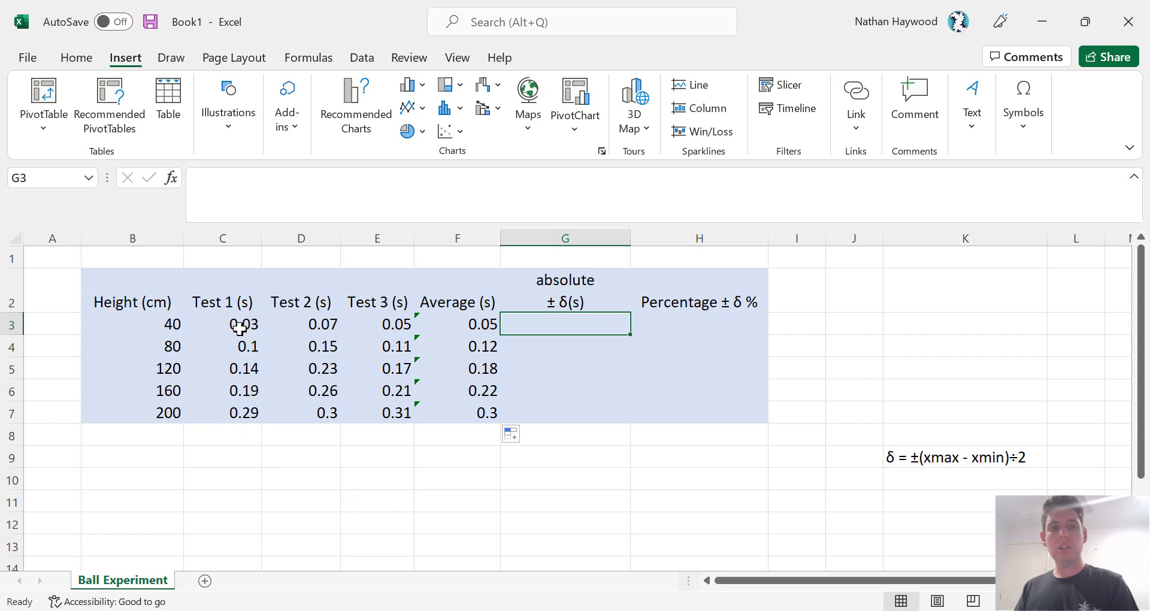
{"action": "mouse_move", "coordinate": [979, 446]}
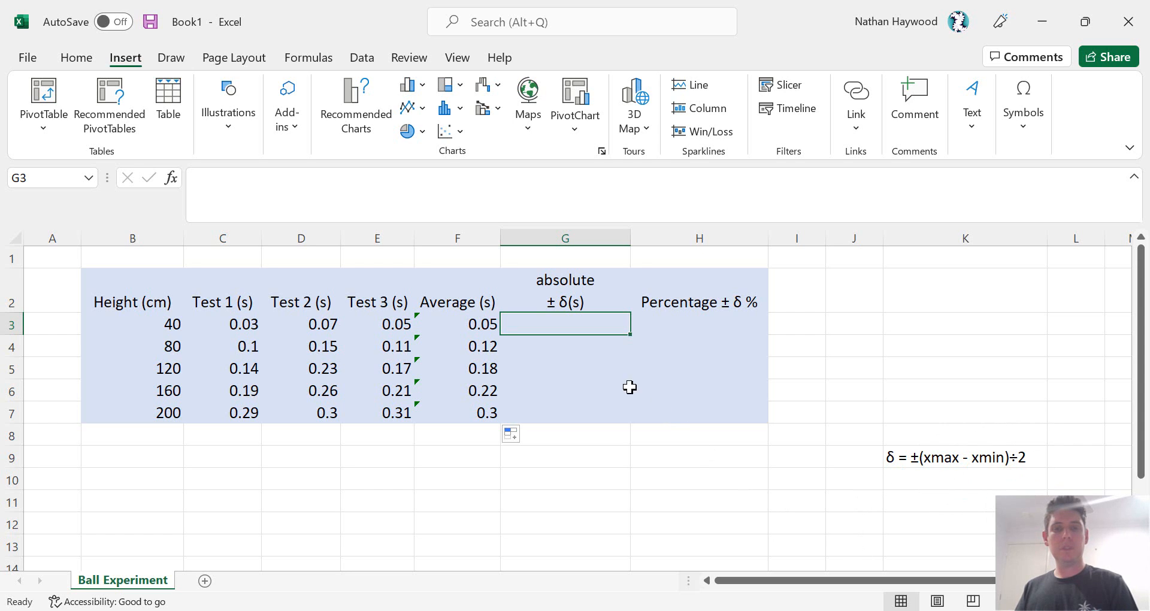
Enter =(D3-C3)/2 in G3 as the 40 cm absolute uncertainty, giving 0.02, and check the formula.
{"action": "type", "text": "="}
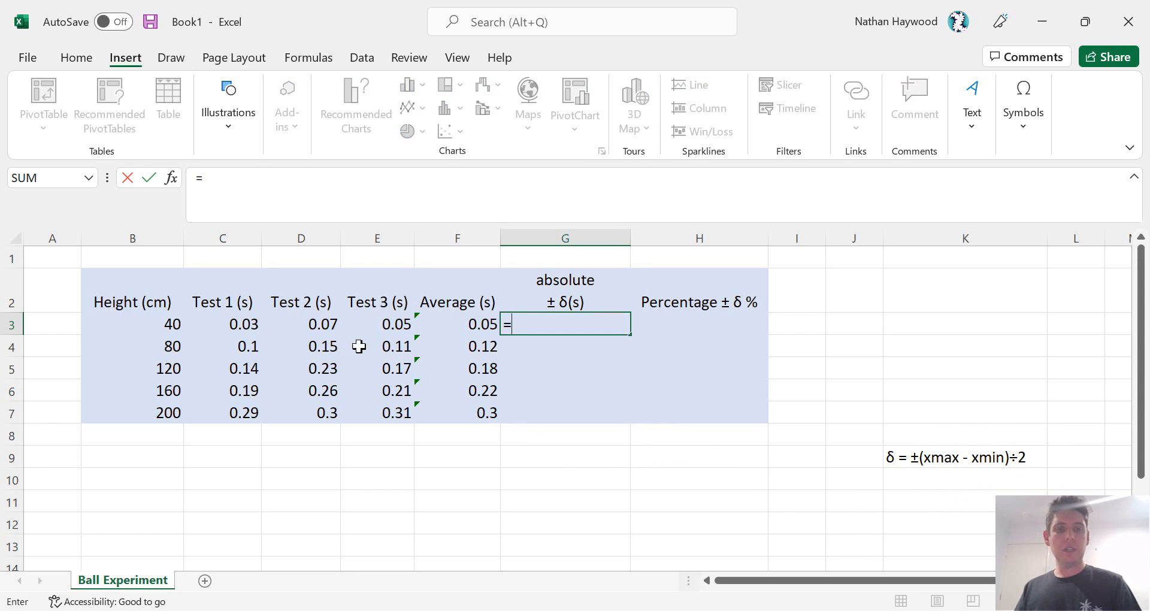
{"action": "left_click", "coordinate": [301, 323]}
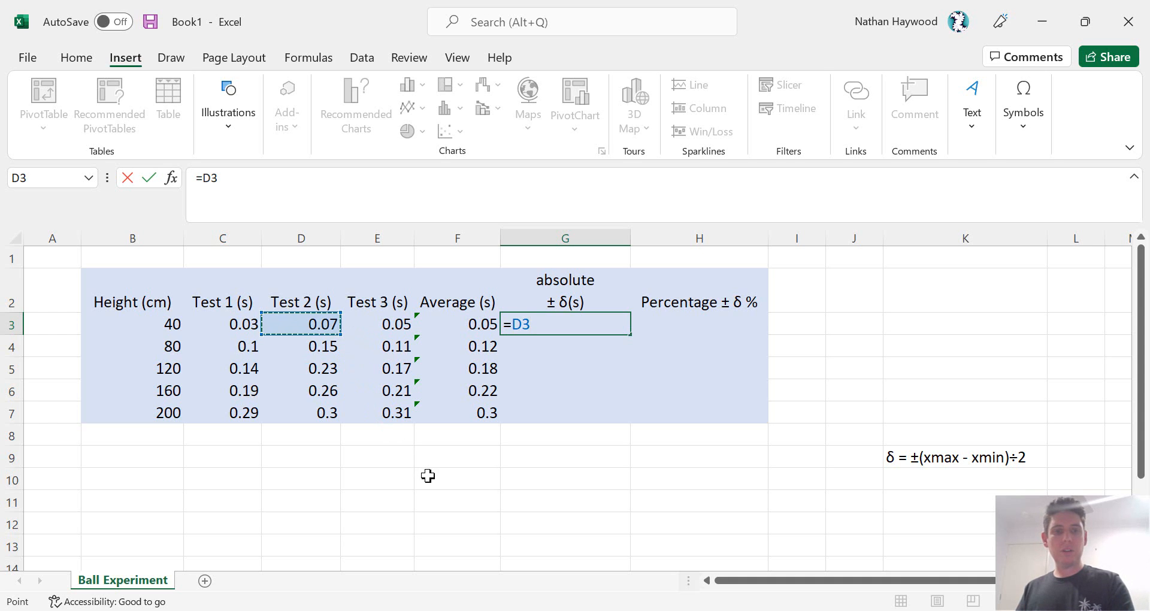
{"action": "type", "text": "-"}
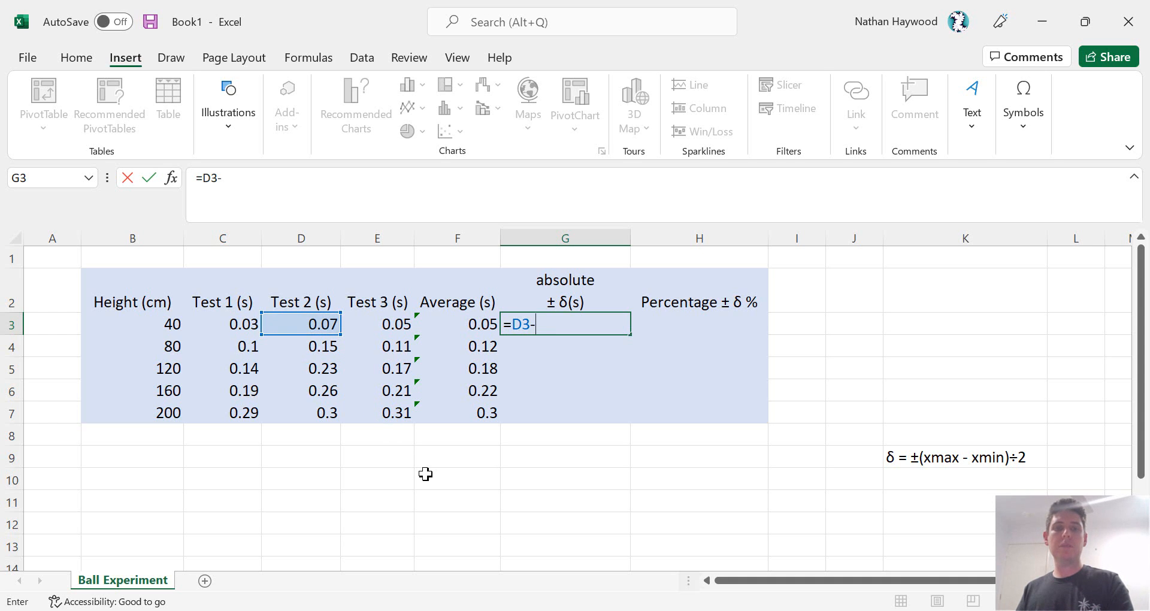
{"action": "left_click", "coordinate": [223, 323]}
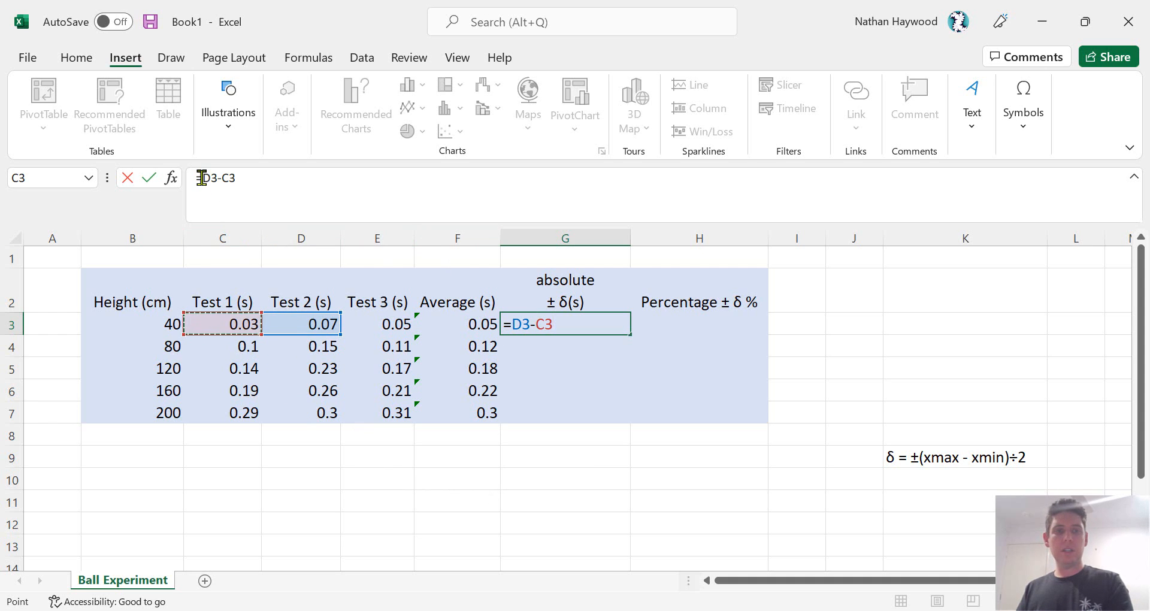
{"action": "type", "text": "("}
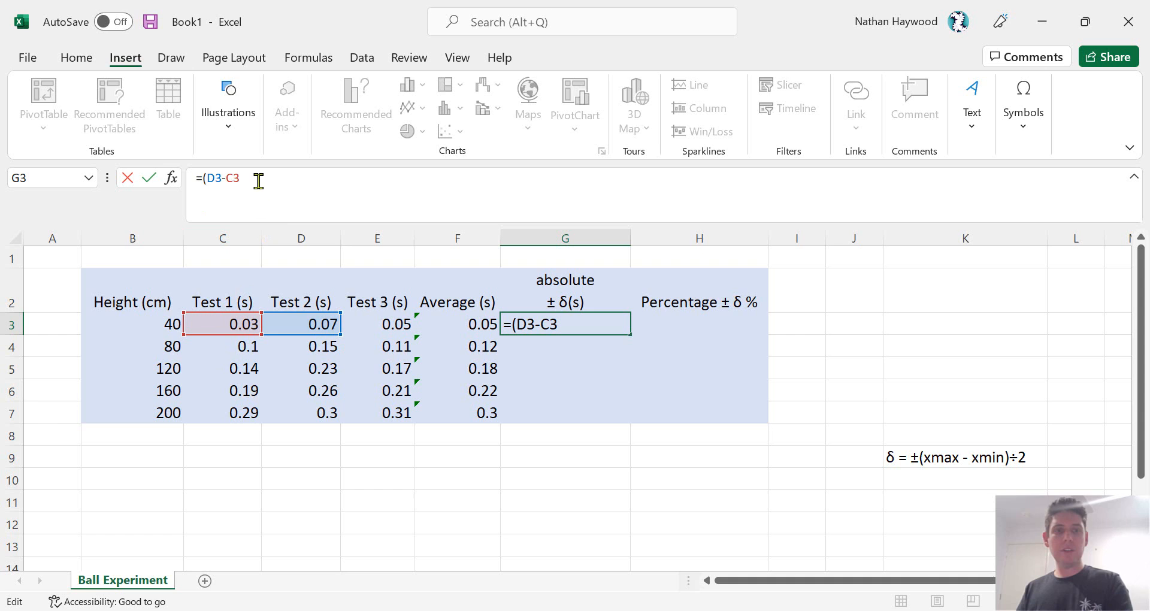
{"action": "type", "text": ")"}
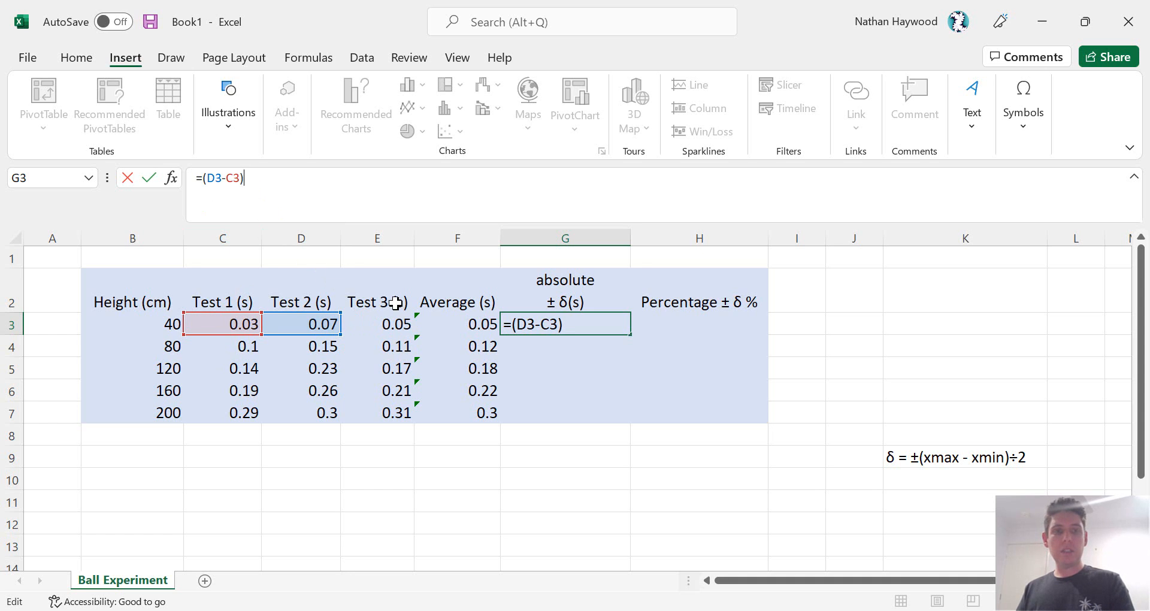
{"action": "type", "text": "/2"}
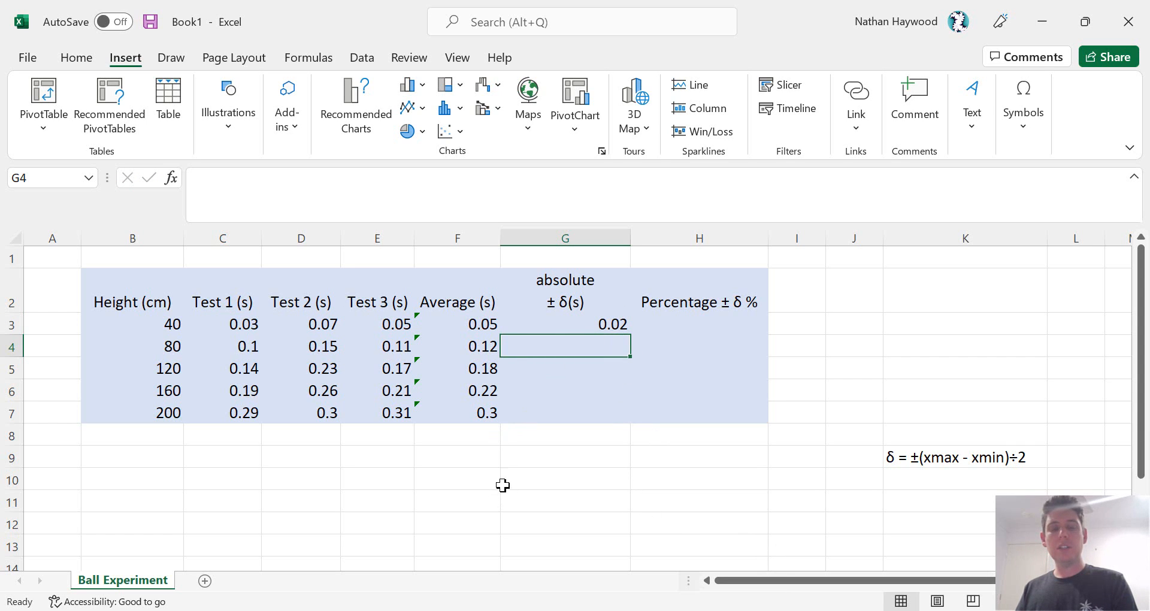
{"action": "left_click", "coordinate": [456, 324]}
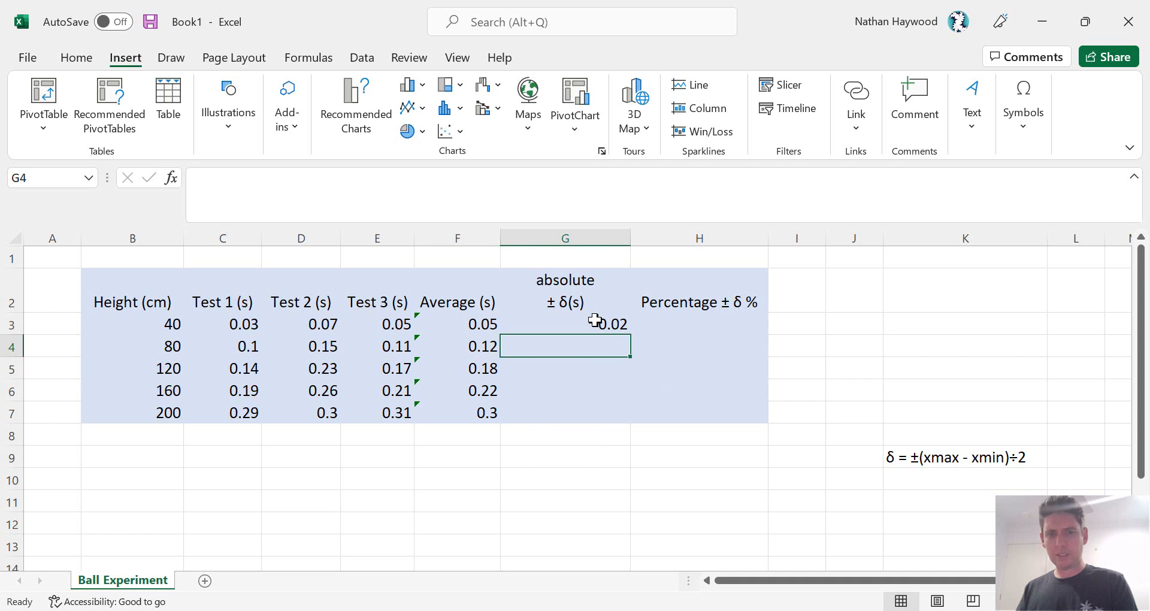
{"action": "left_click", "coordinate": [564, 324]}
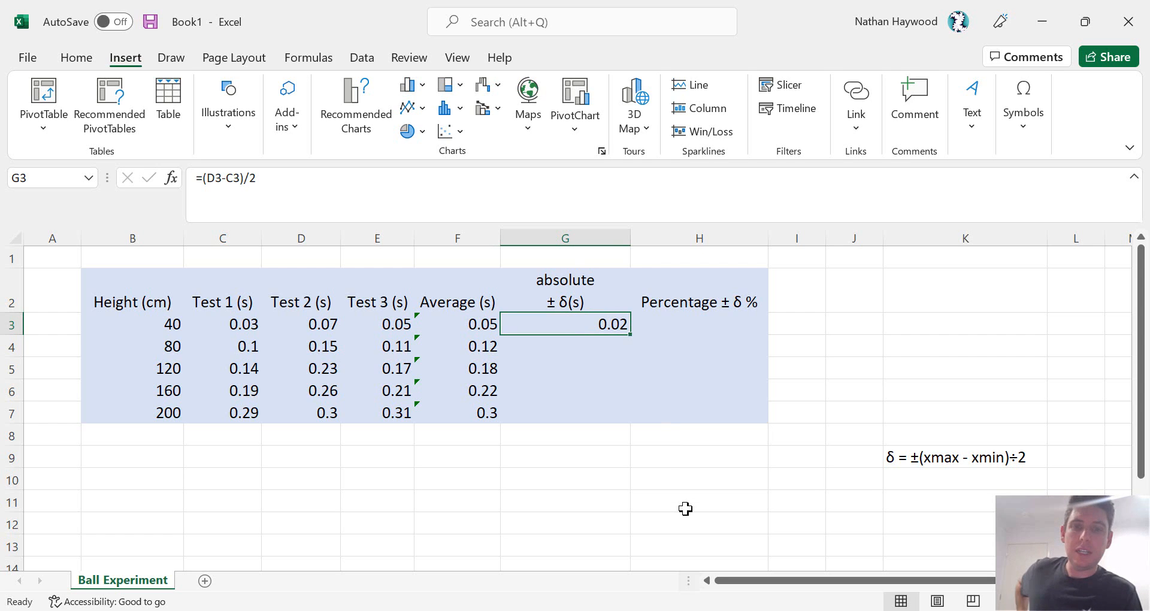
{"action": "mouse_move", "coordinate": [663, 498]}
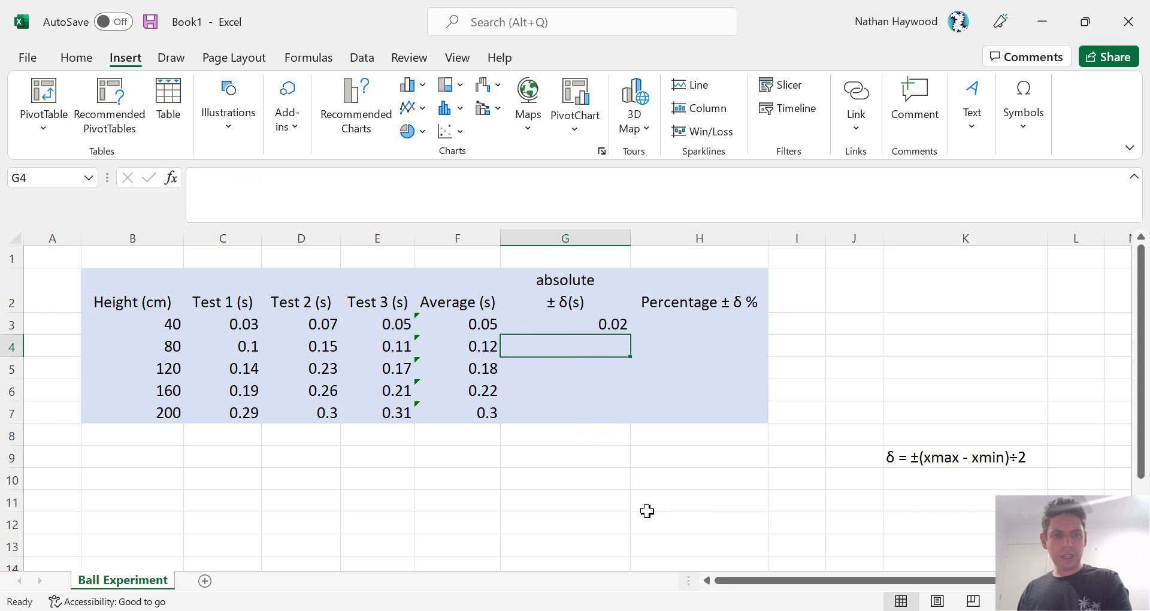
{"action": "mouse_move", "coordinate": [617, 437]}
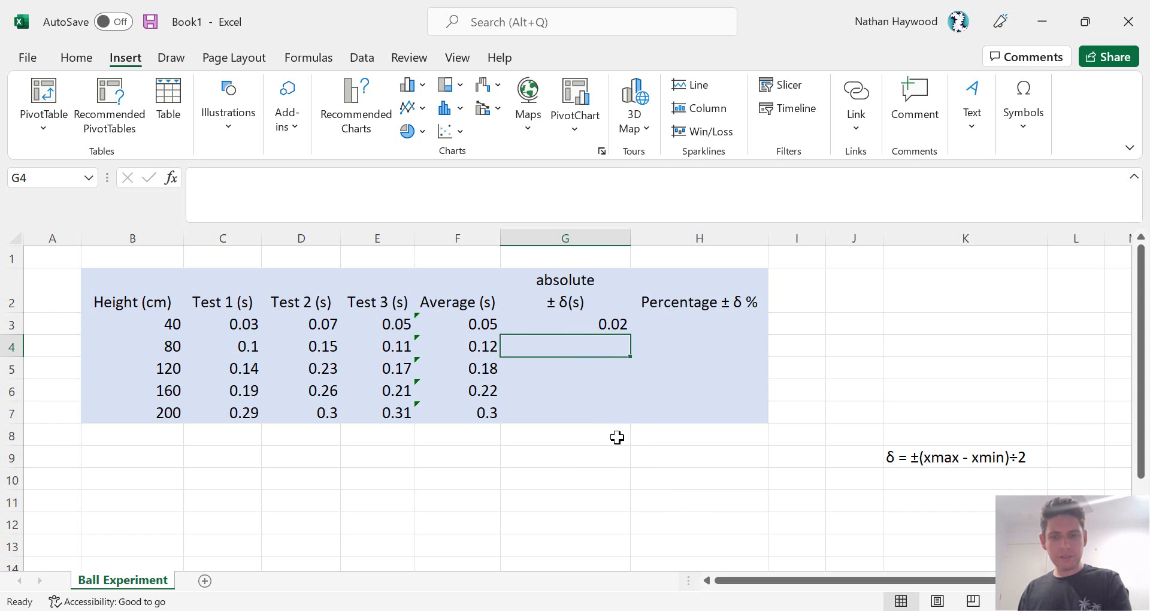
Enter =(D4-C4)/2 in G4 as the 80 cm absolute uncertainty, giving 0.025.
{"action": "left_click", "coordinate": [564, 324]}
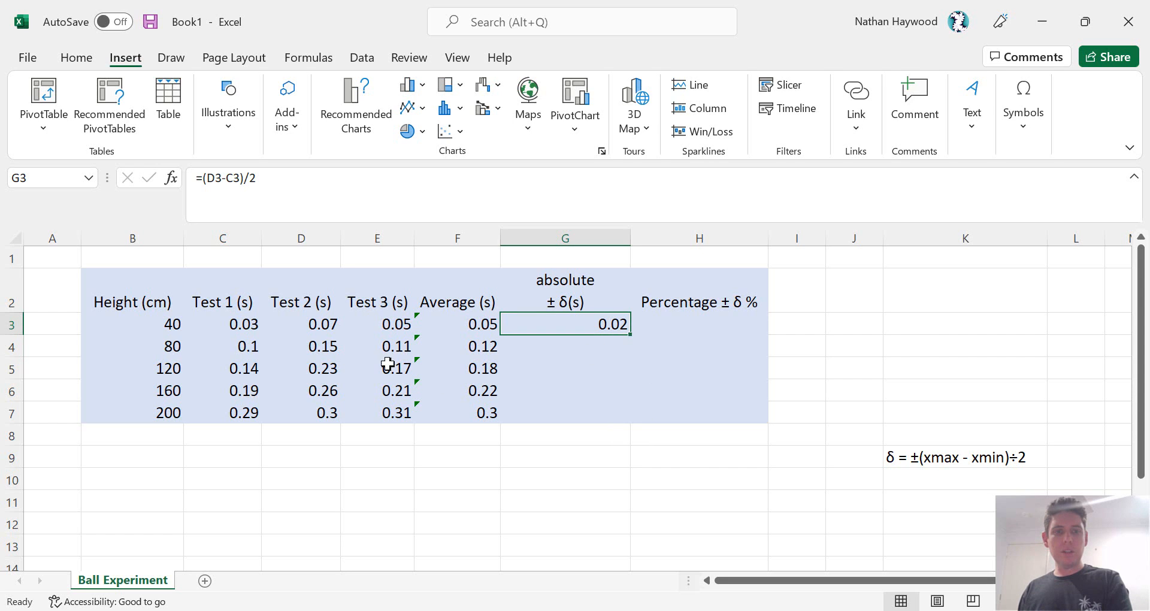
{"action": "mouse_move", "coordinate": [249, 345]}
{"action": "type", "text": "="}
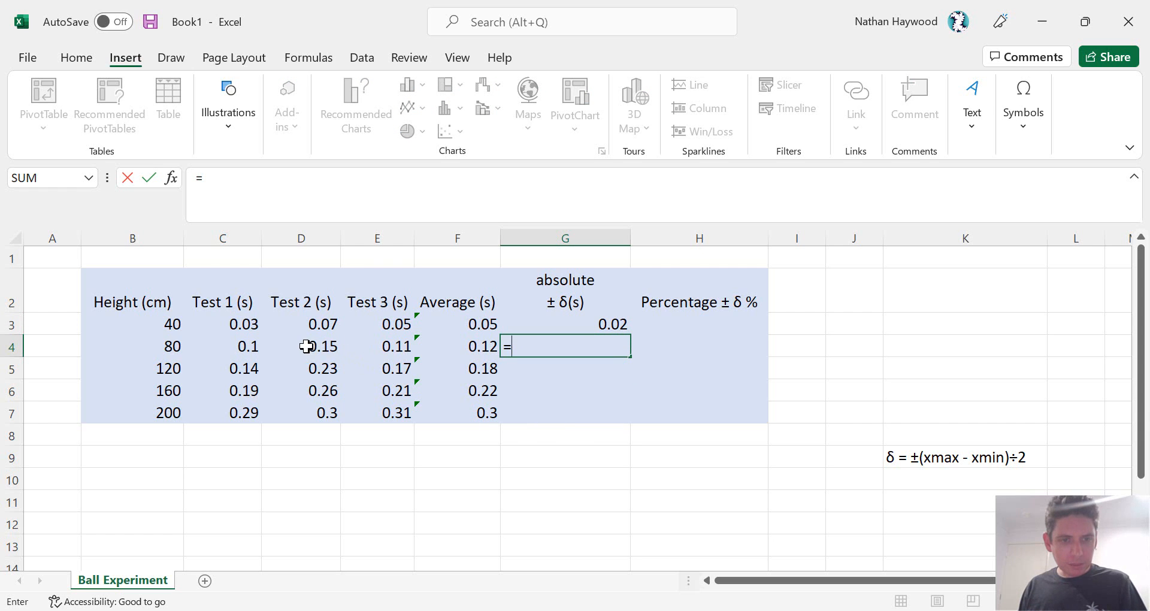
{"action": "left_click", "coordinate": [300, 345]}
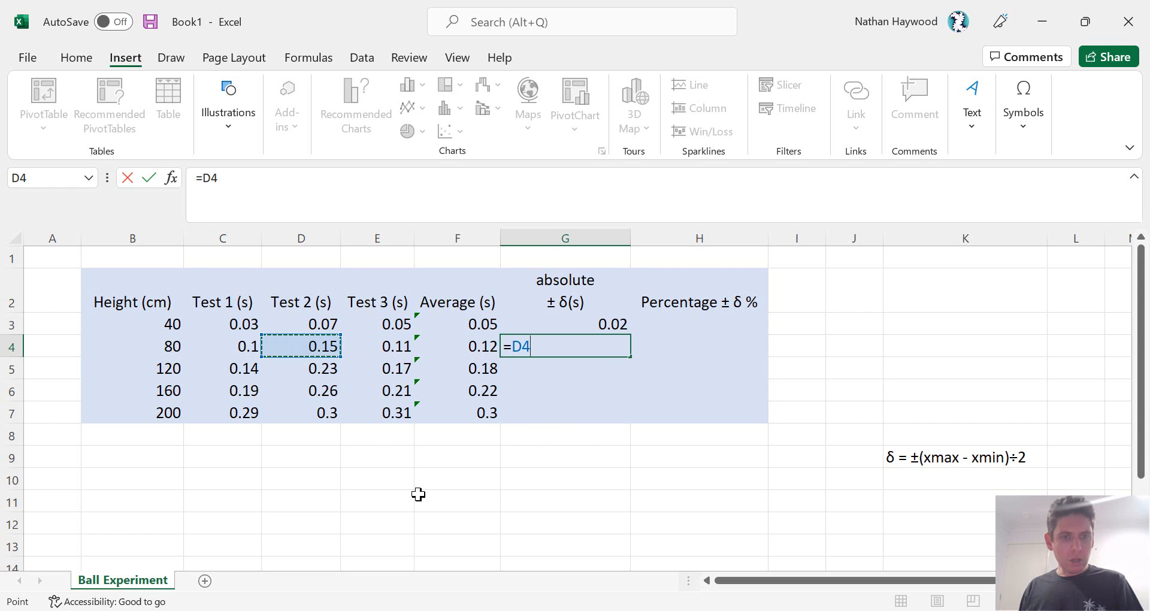
{"action": "type", "text": "-"}
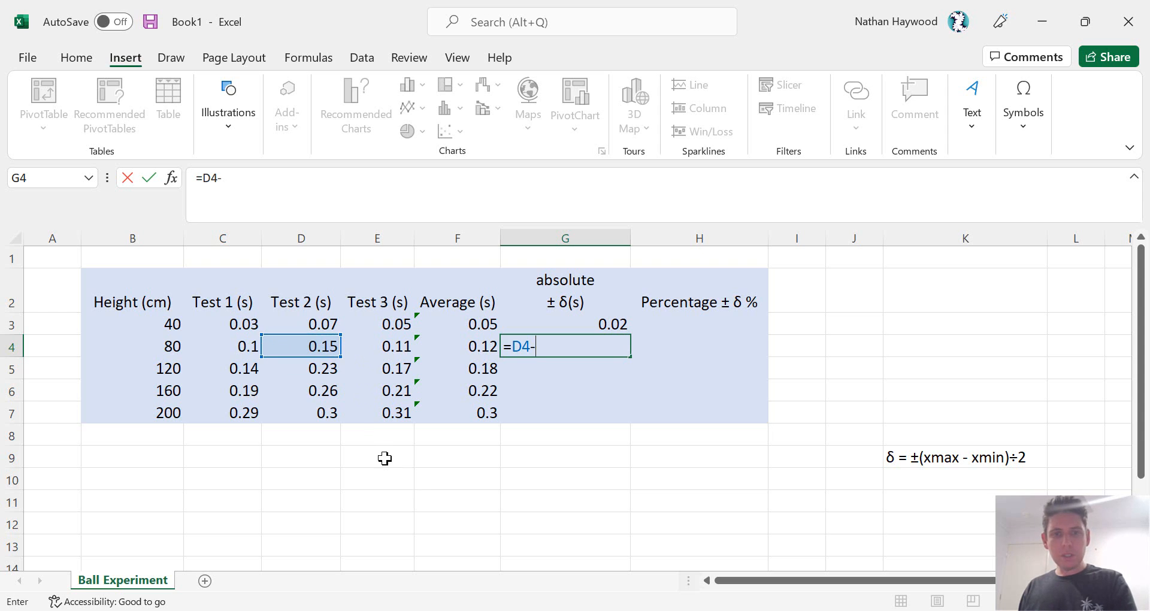
{"action": "left_click", "coordinate": [222, 346]}
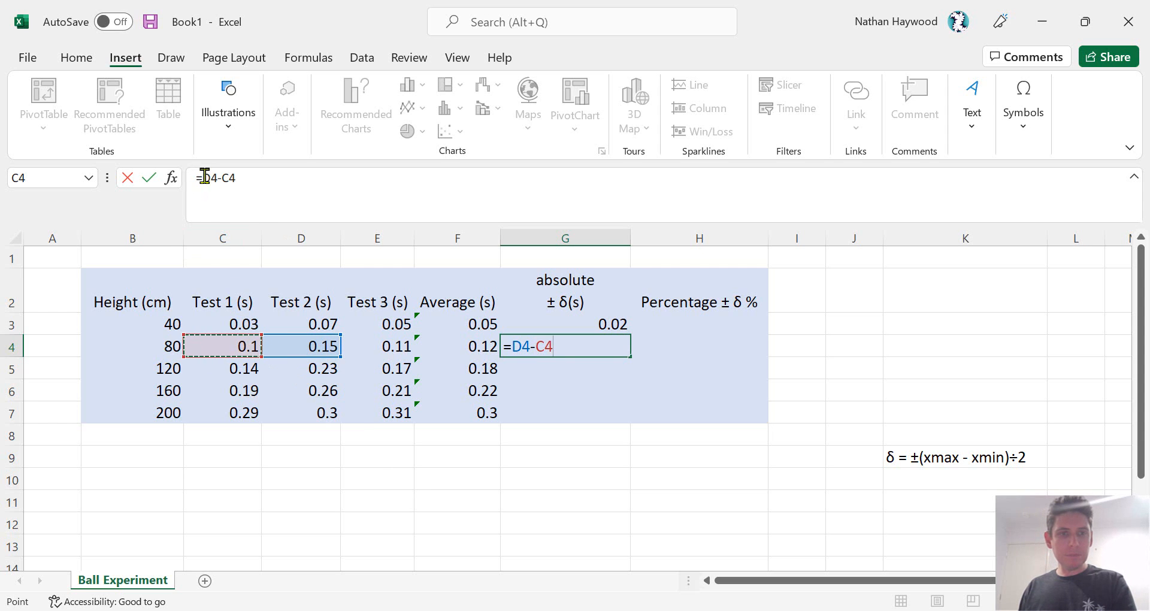
{"action": "type", "text": "("}
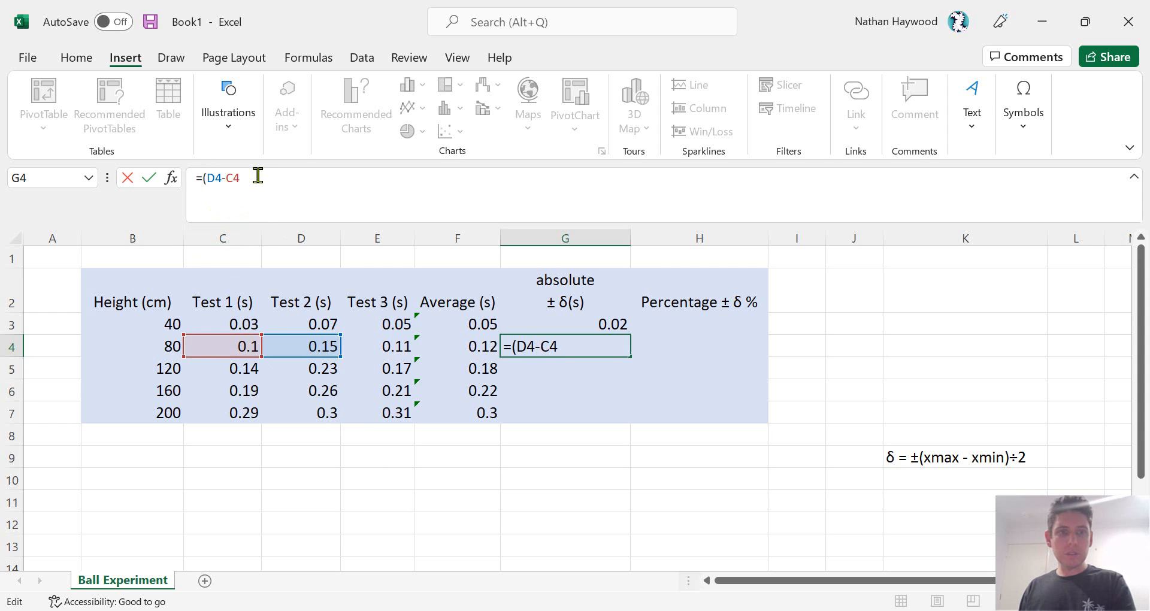
{"action": "type", "text": "/"}
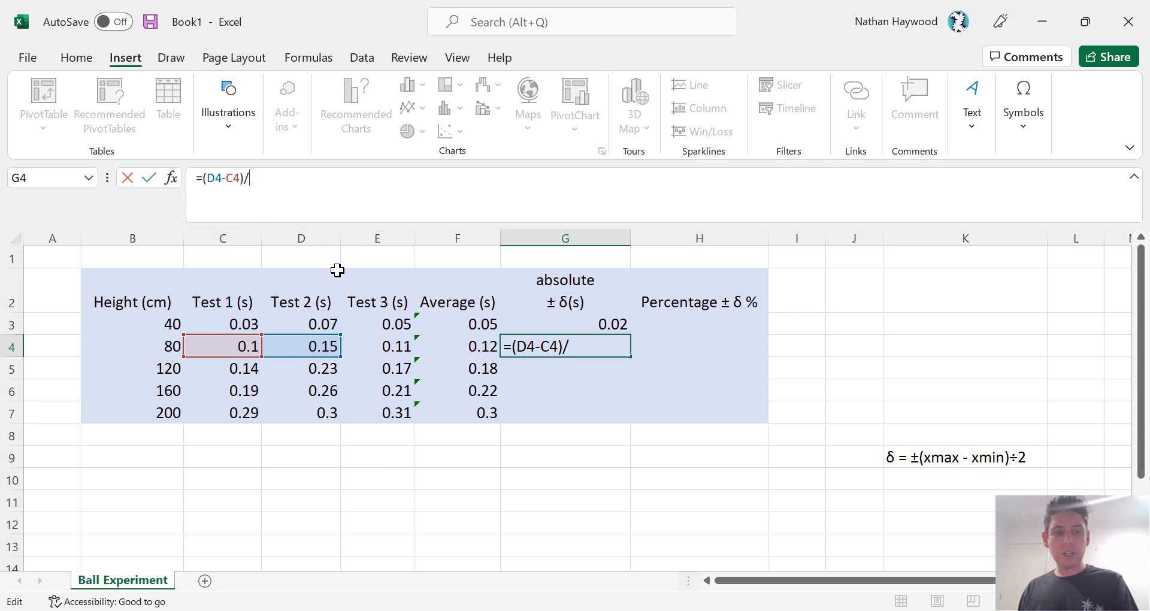
{"action": "key", "text": "enter"}
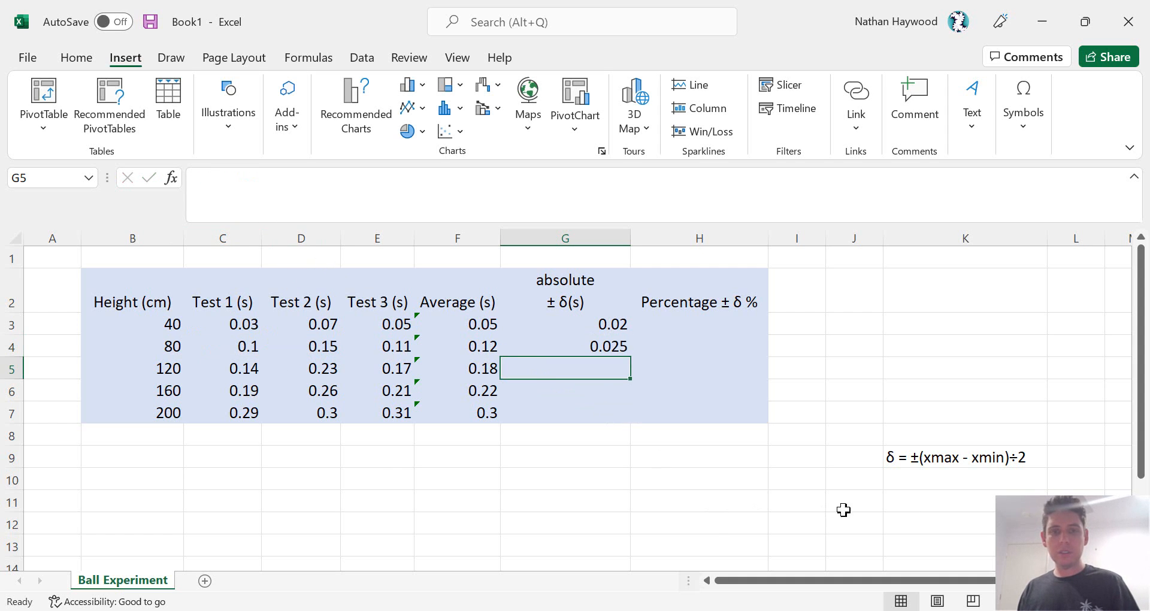
{"action": "mouse_move", "coordinate": [607, 494]}
{"action": "type", "text": "0.045"}
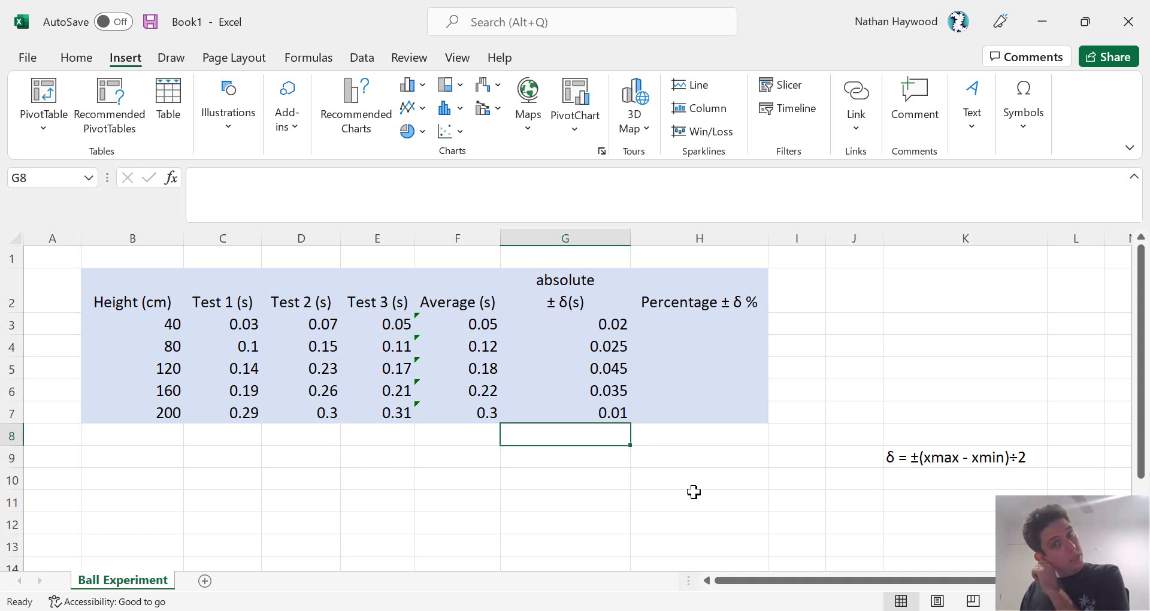
{"action": "mouse_move", "coordinate": [676, 508]}
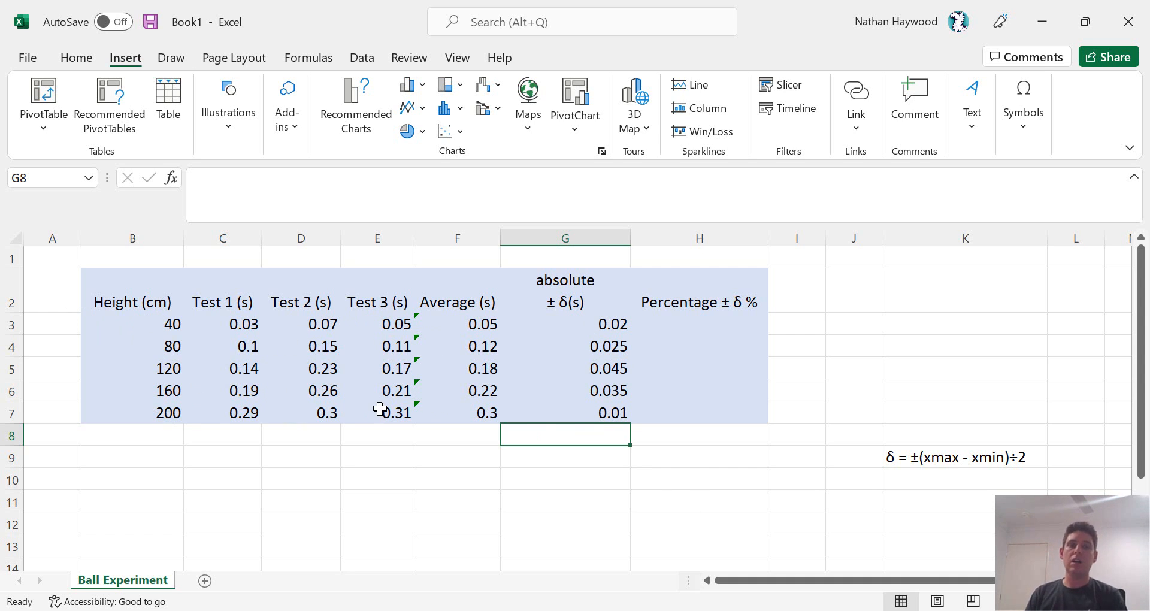
{"action": "mouse_move", "coordinate": [746, 458]}
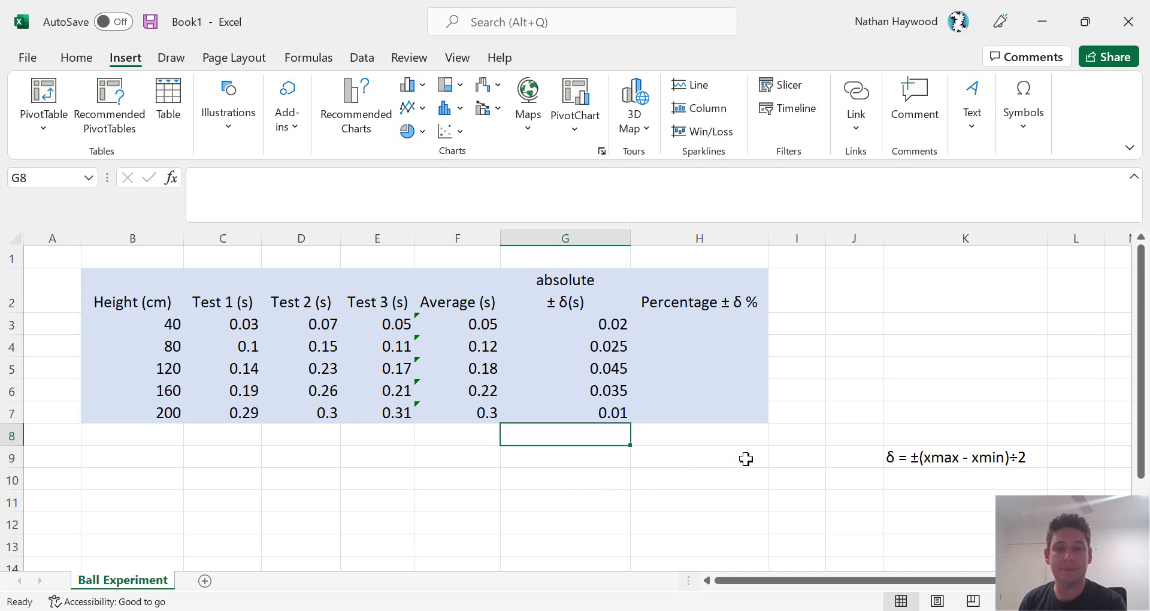
{"action": "mouse_move", "coordinate": [713, 319]}
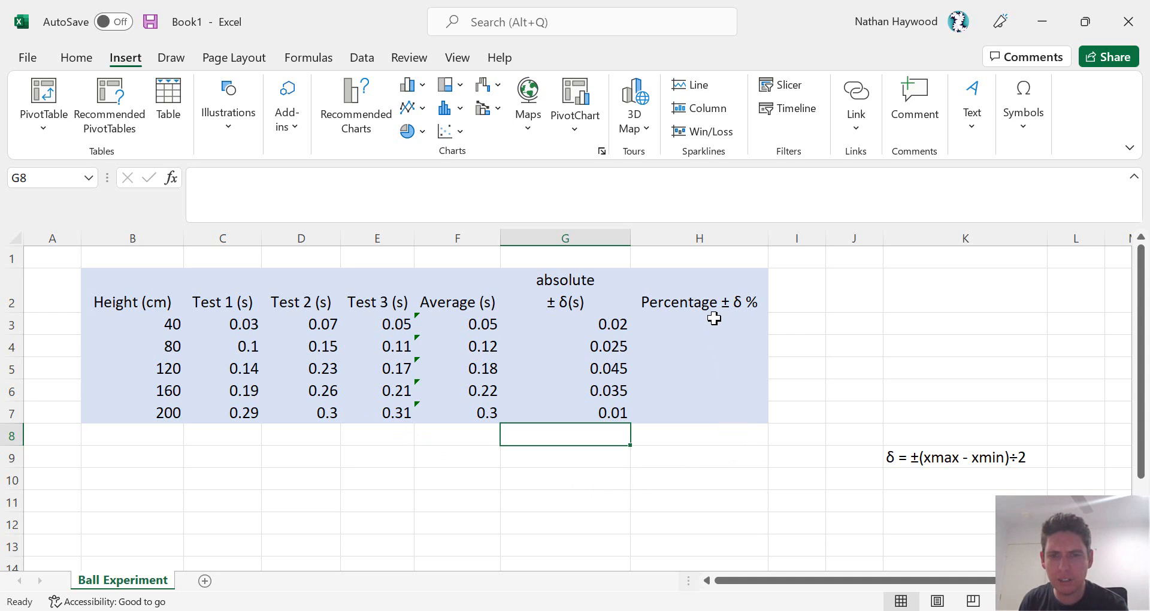
{"action": "mouse_move", "coordinate": [722, 322]}
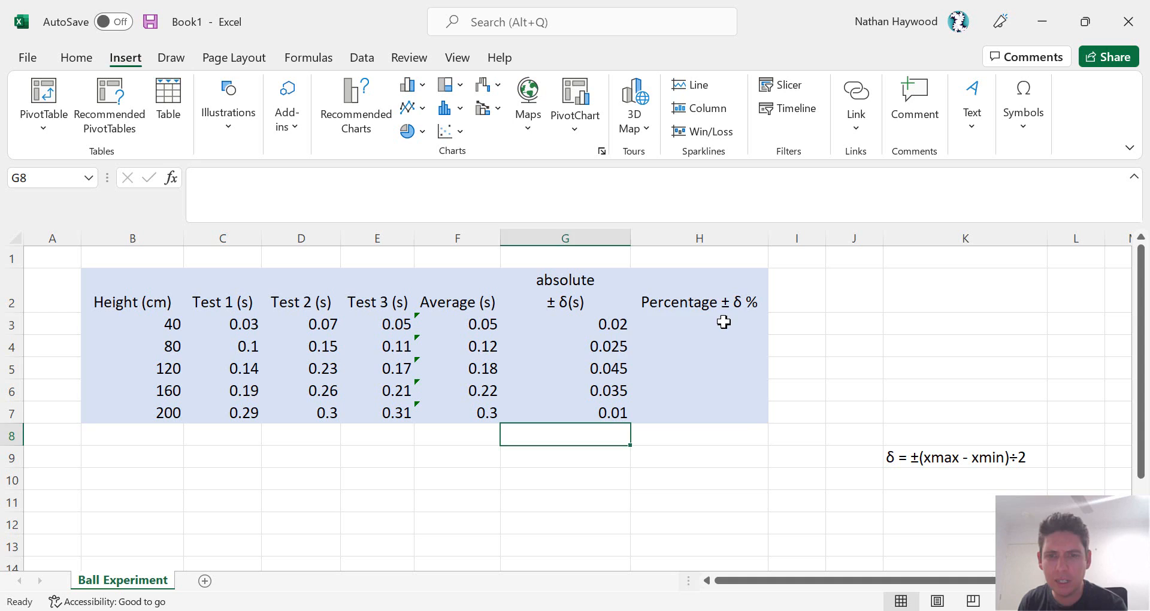
Enter =G3/F3 in H3 as Percent Style and fill it down to H7, giving 40%, 21%, 25%, 16%, 3%.
{"action": "left_click", "coordinate": [697, 324]}
{"action": "type", "text": "=G3/F3"}
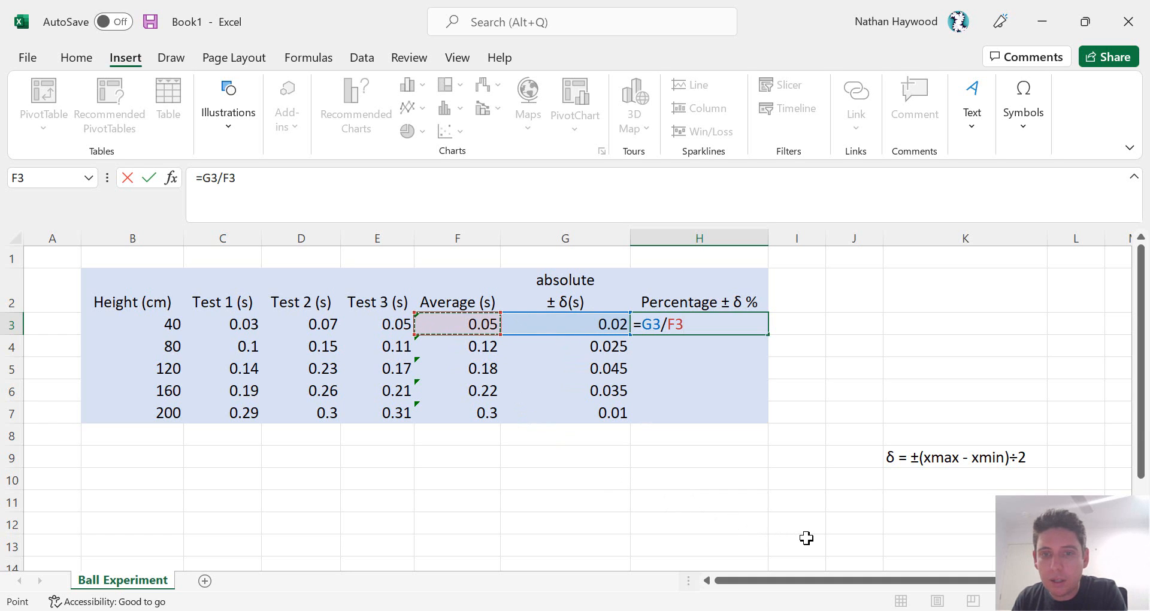
{"action": "key", "text": "enter"}
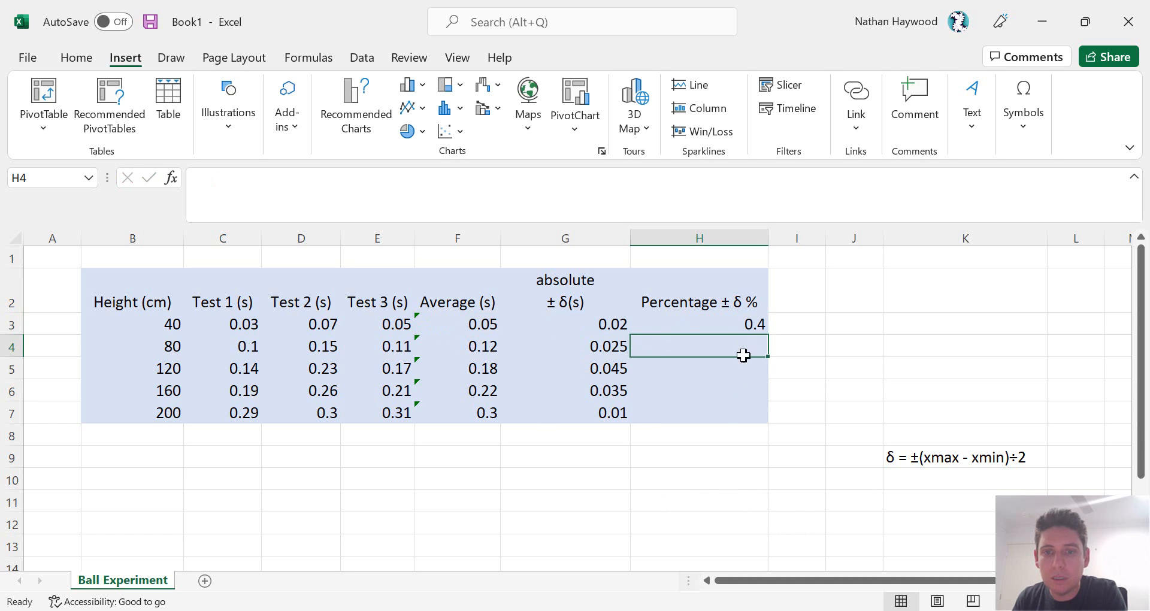
{"action": "left_click", "coordinate": [697, 323]}
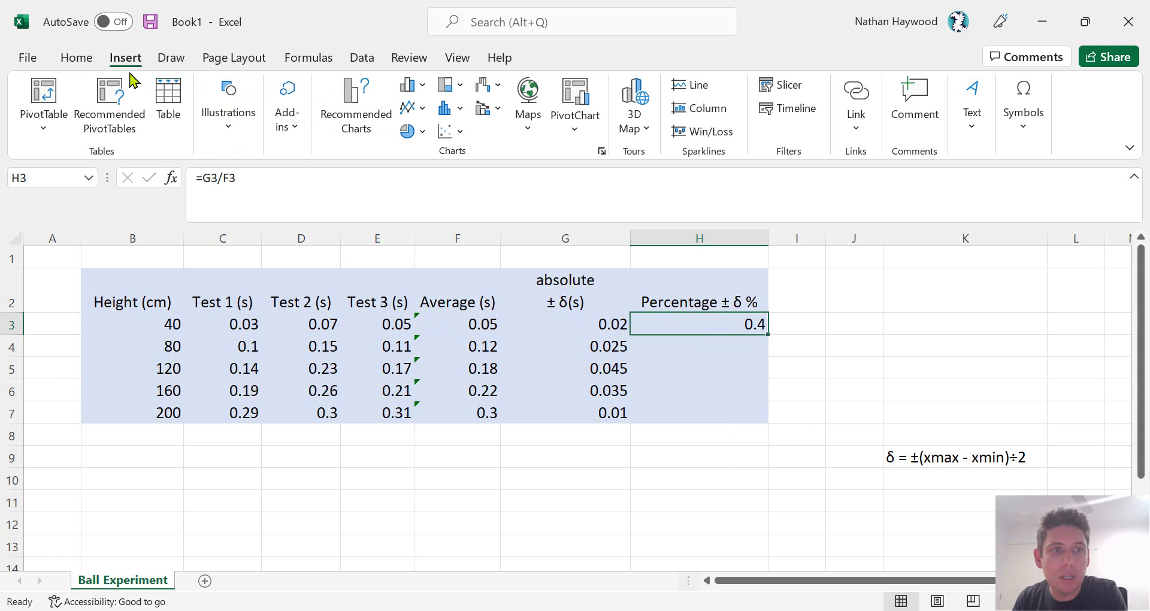
{"action": "left_click", "coordinate": [75, 58]}
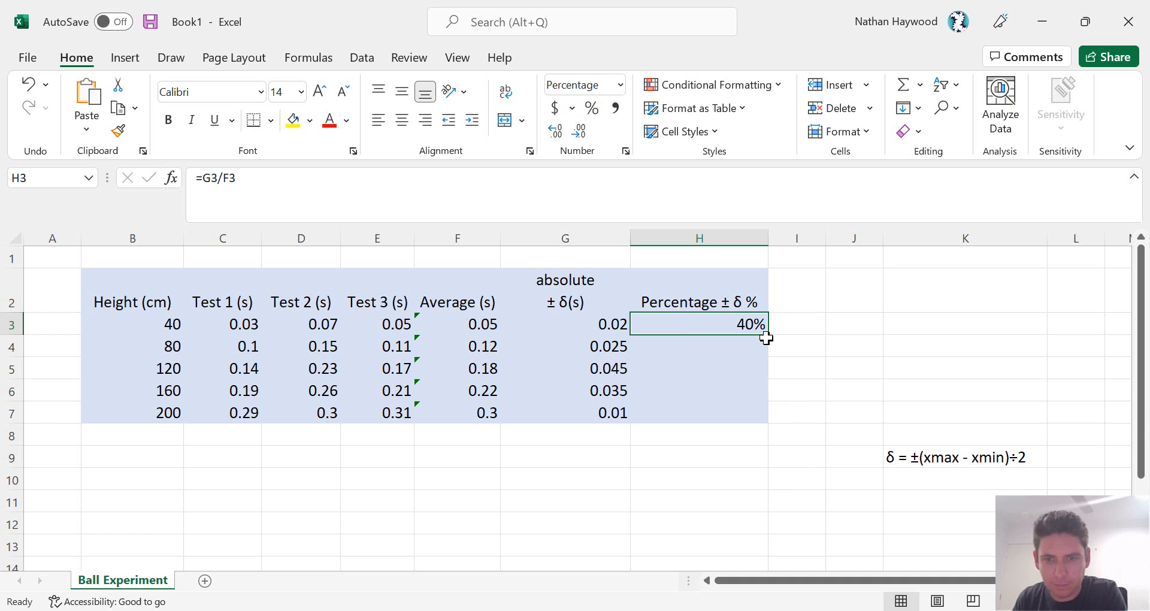
{"action": "left_click_drag", "start_coordinate": [765, 337], "coordinate": [765, 422]}
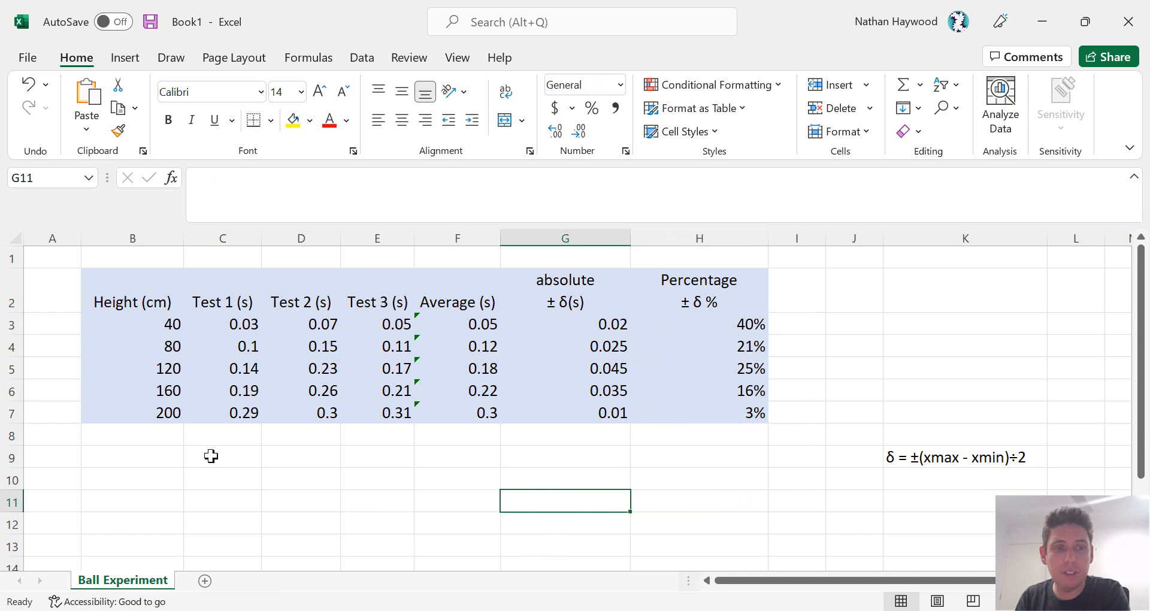
{"action": "left_click_drag", "start_coordinate": [132, 324], "coordinate": [154, 407]}
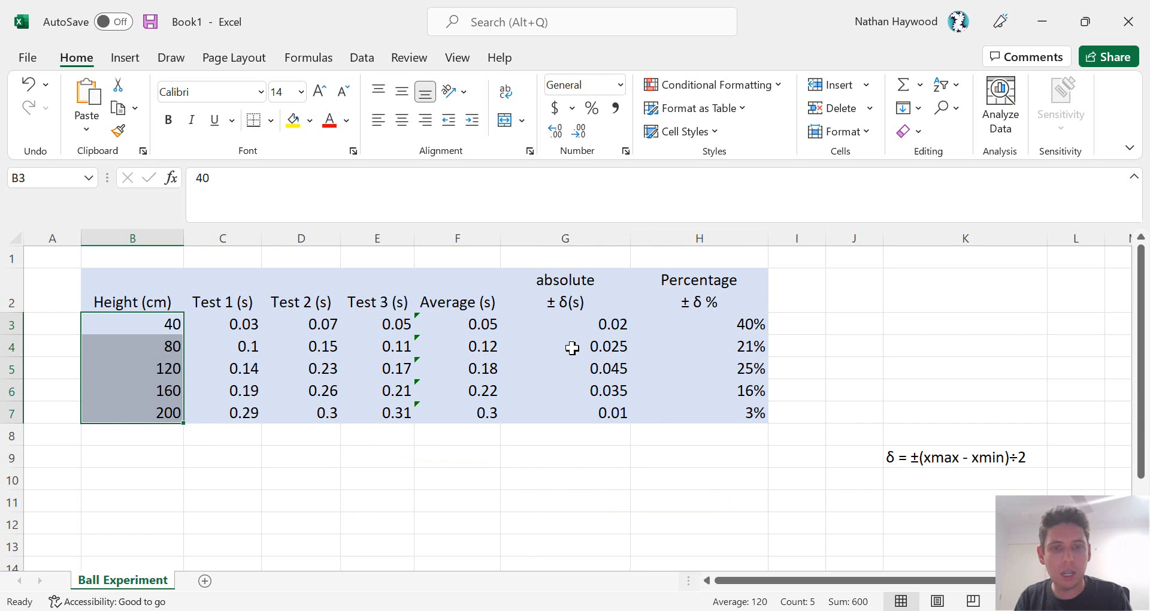
{"action": "mouse_move", "coordinate": [566, 345]}
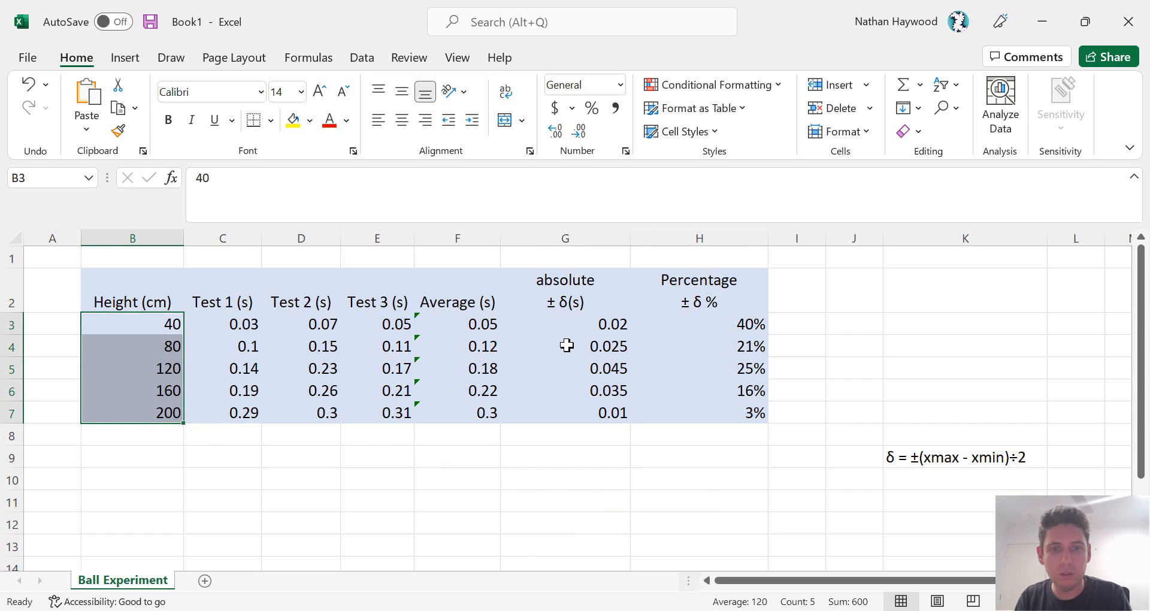
{"action": "mouse_move", "coordinate": [430, 343]}
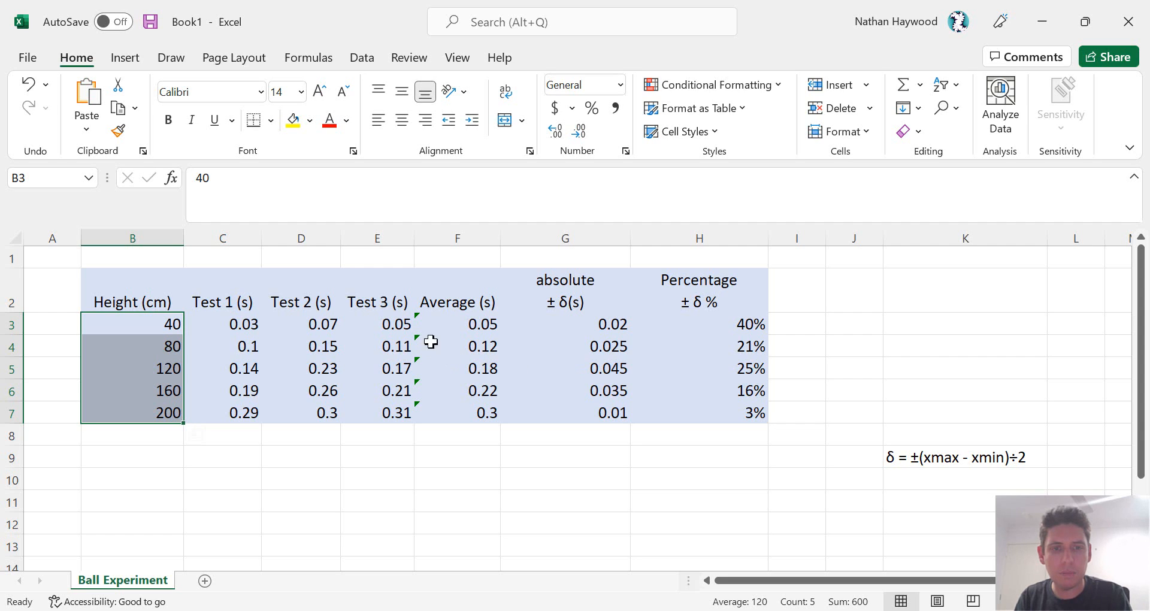
Select the heights with the average times and bring up the Insert chart types.
{"action": "left_click", "coordinate": [456, 325]}
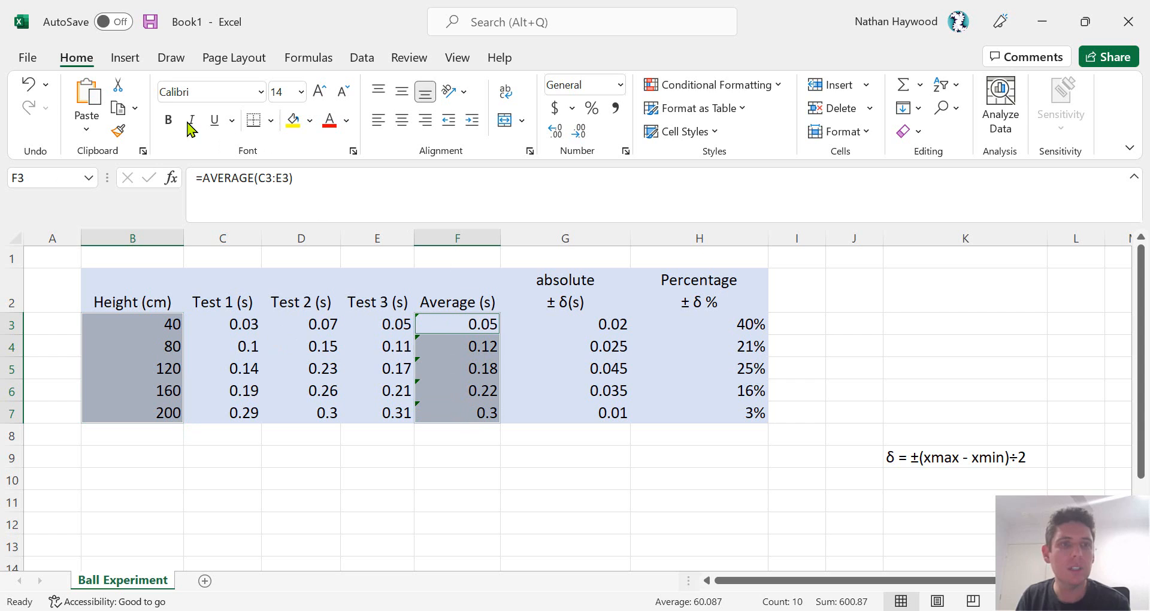
{"action": "mouse_move", "coordinate": [230, 66]}
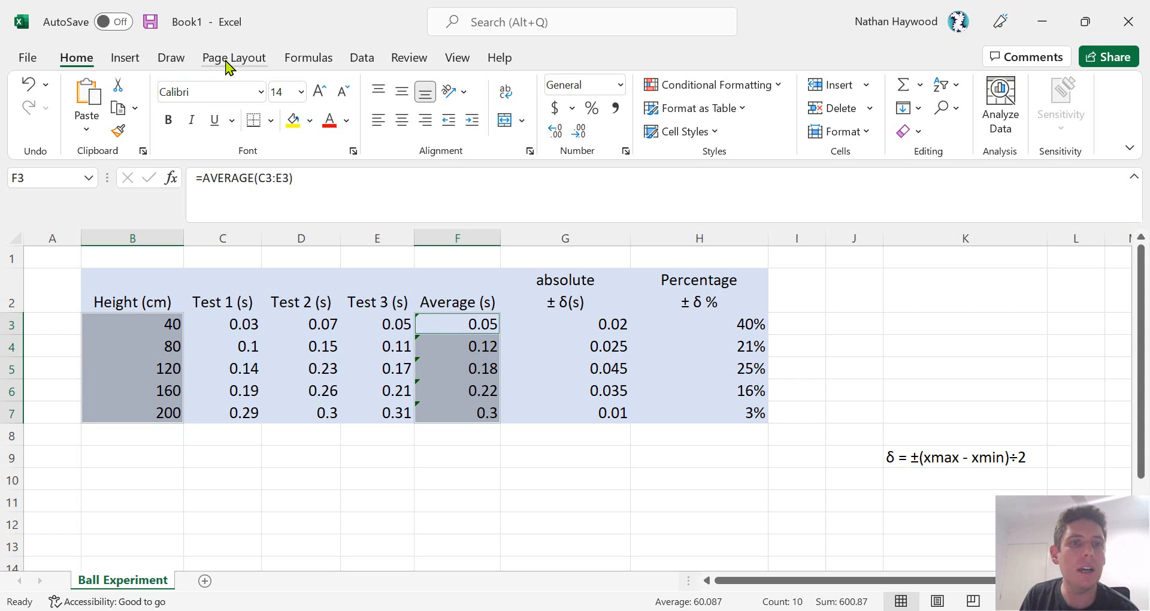
{"action": "left_click", "coordinate": [123, 58]}
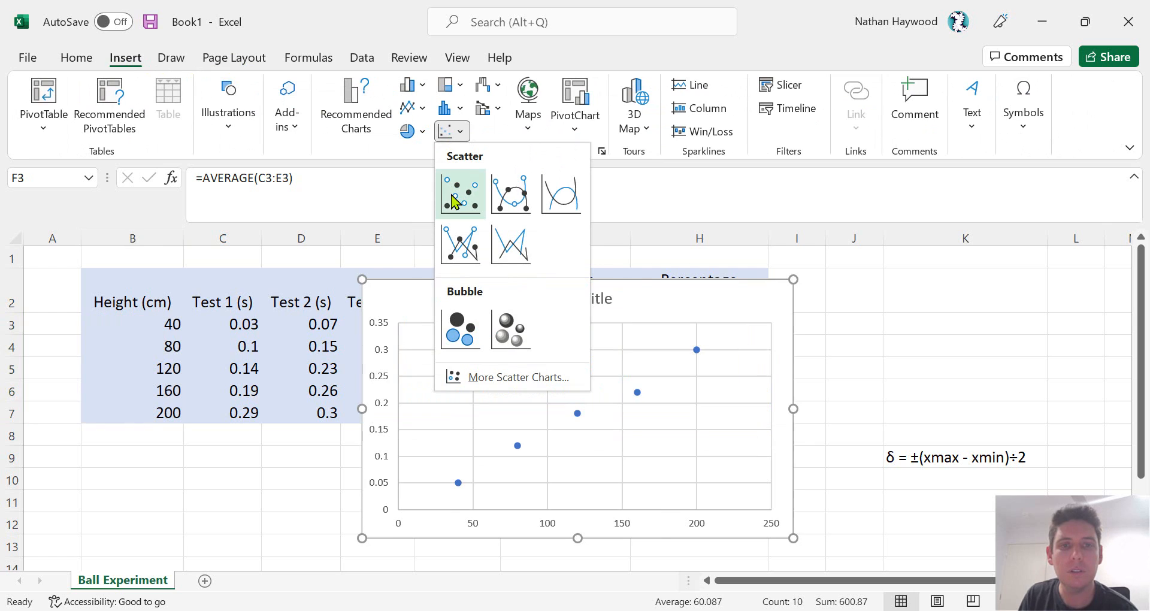
Insert the markers-only scatter chart, title it Distance vs Time and add a trendline through the points.
{"action": "left_click", "coordinate": [460, 194]}
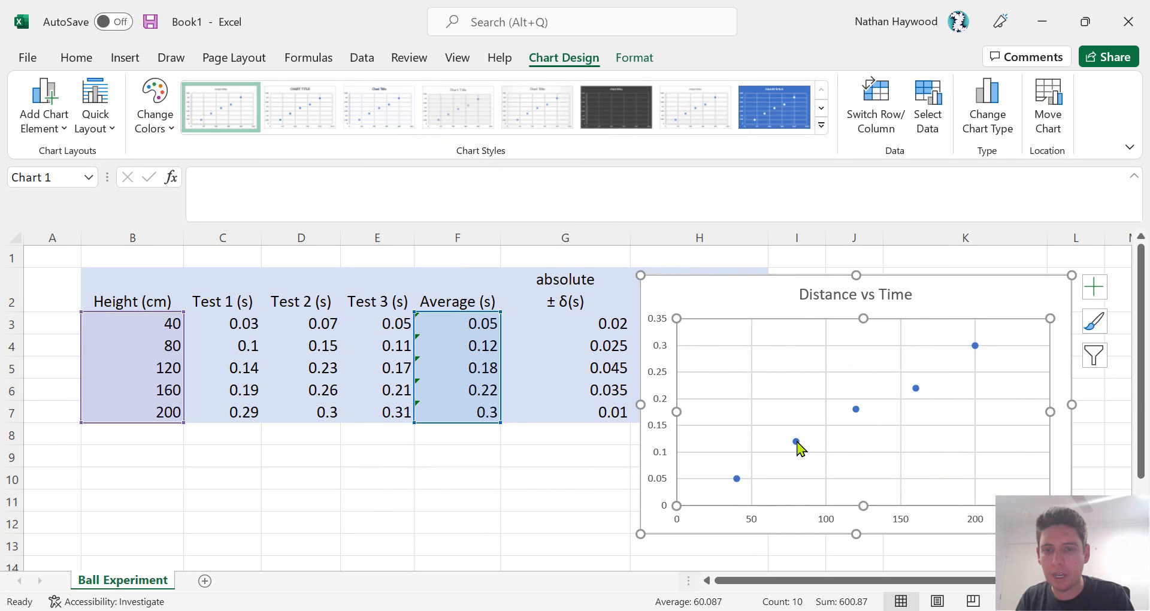
{"action": "right_click", "coordinate": [795, 442]}
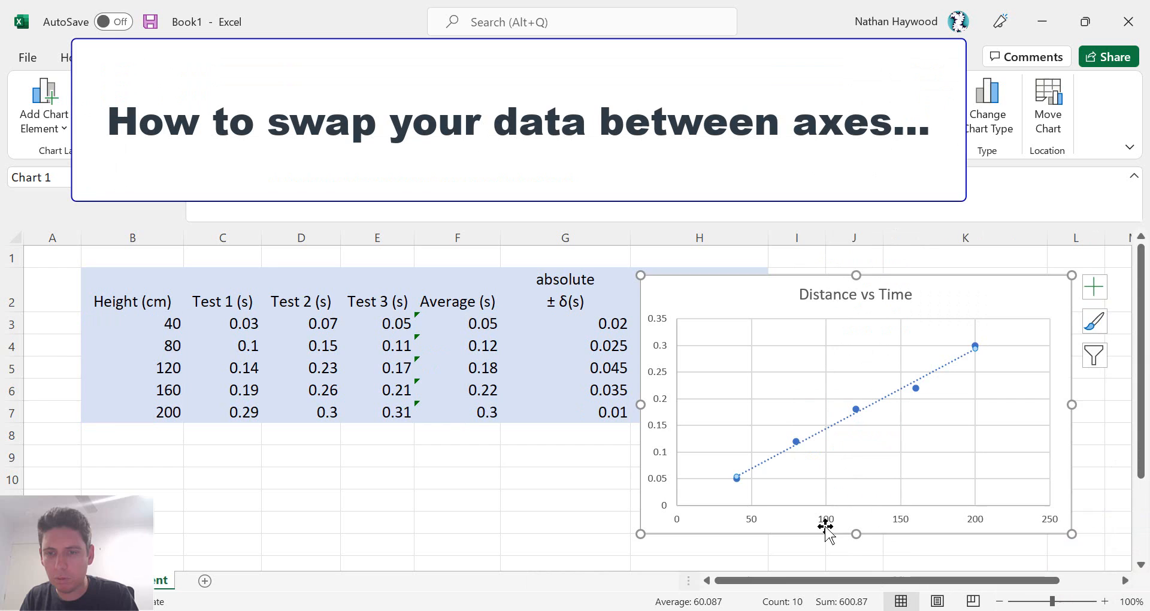
{"action": "mouse_move", "coordinate": [738, 528]}
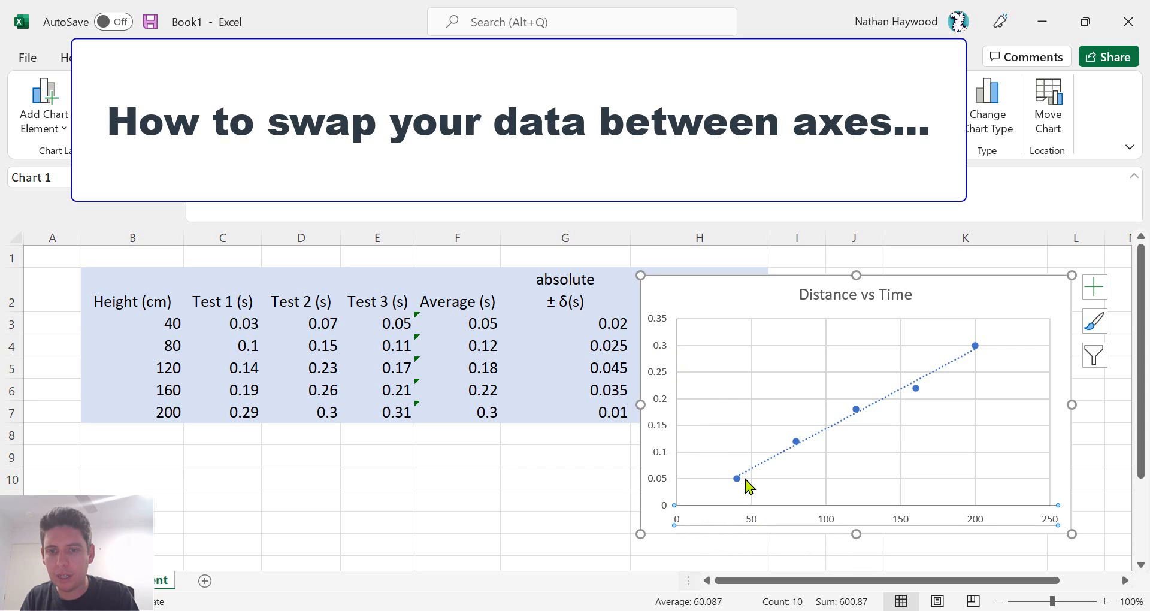
{"action": "right_click", "coordinate": [736, 477]}
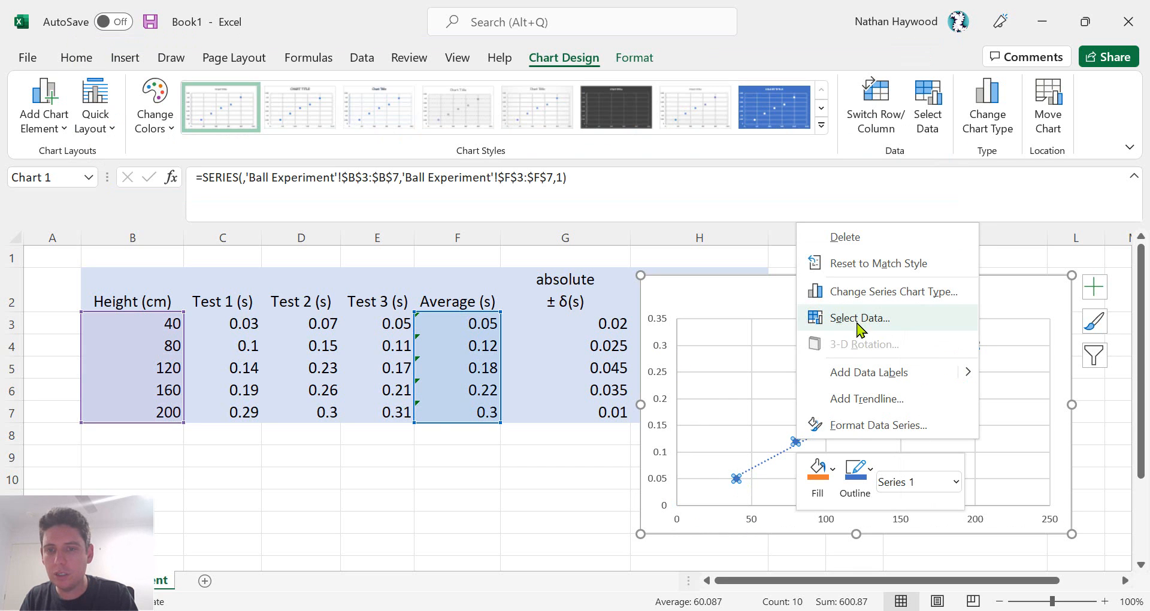
Edit Series1 so X values are F3:F7 (average time) and Y values are B3:B7 (height).
{"action": "left_click", "coordinate": [858, 317]}
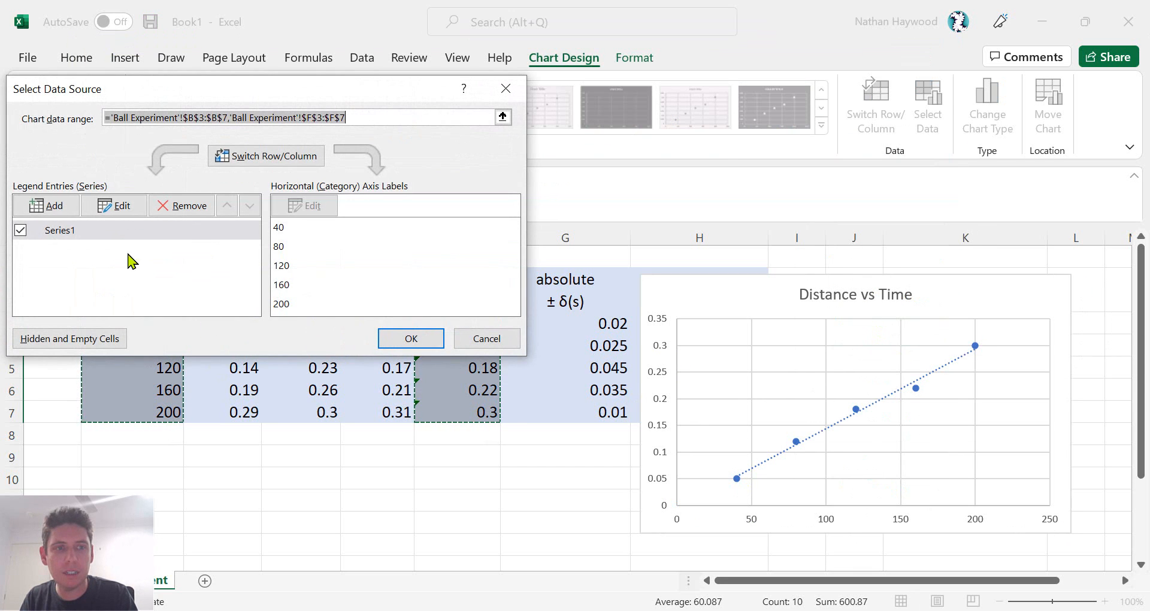
{"action": "left_click", "coordinate": [115, 205]}
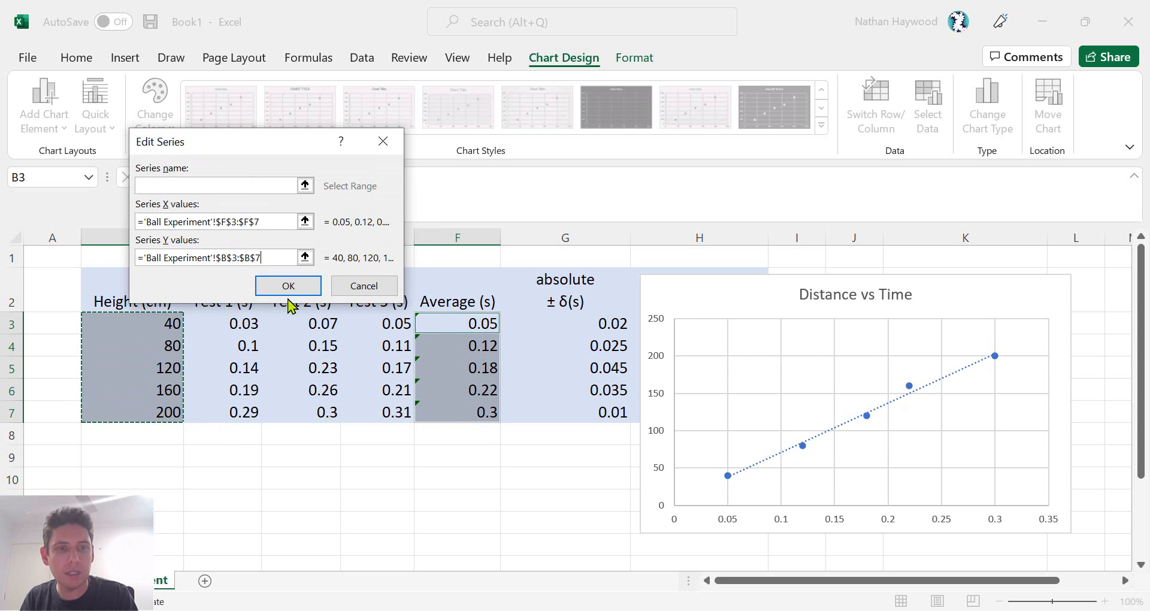
{"action": "left_click", "coordinate": [287, 285]}
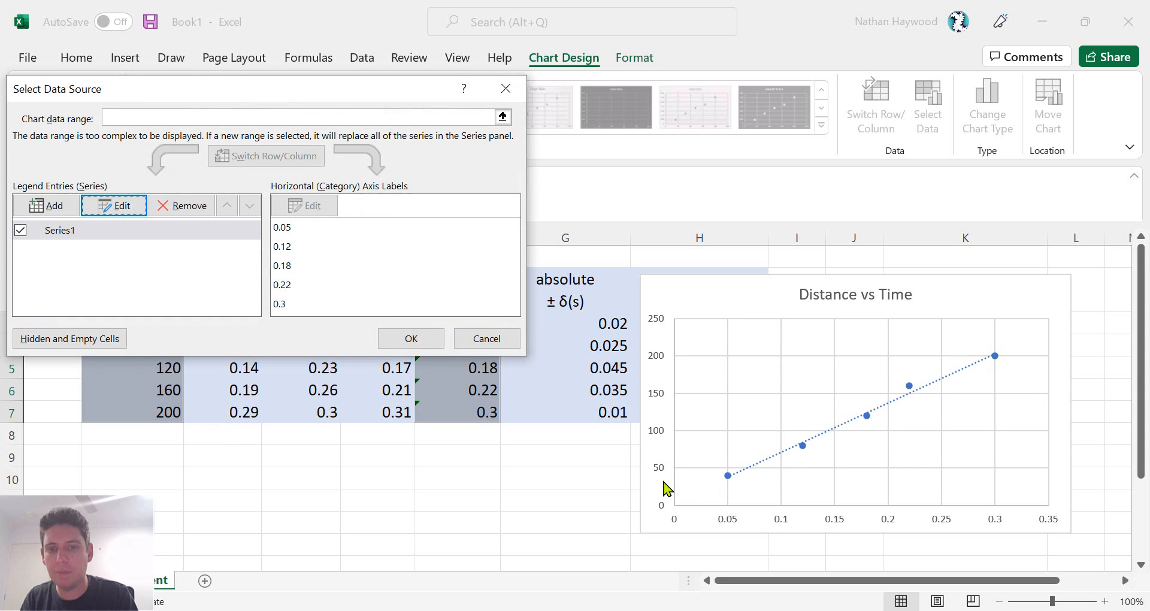
{"action": "mouse_move", "coordinate": [668, 521]}
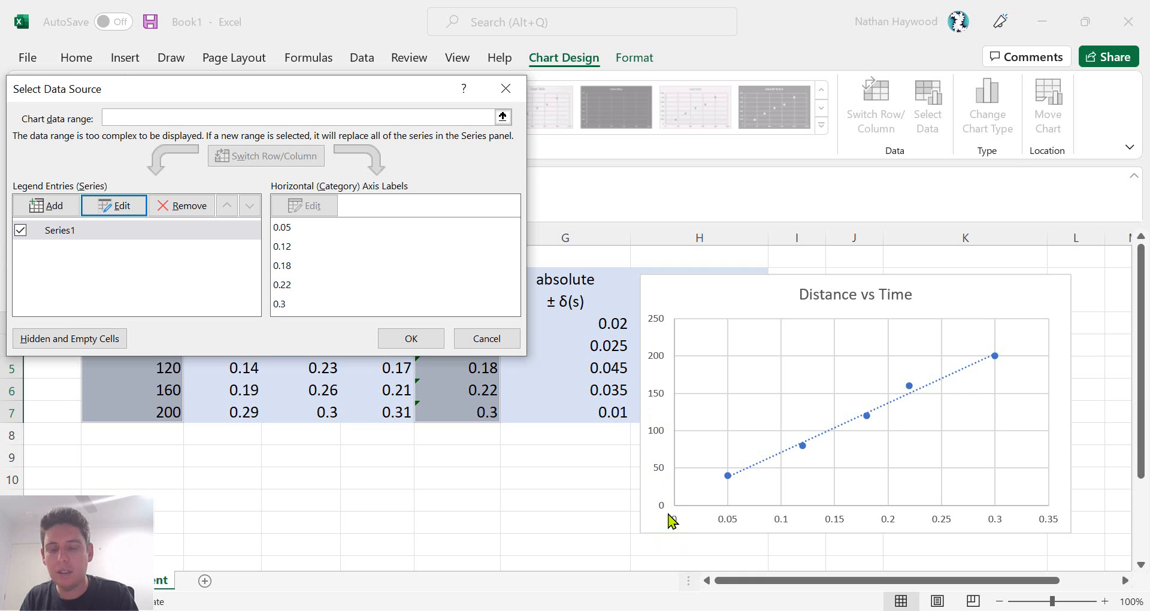
{"action": "left_click", "coordinate": [486, 338]}
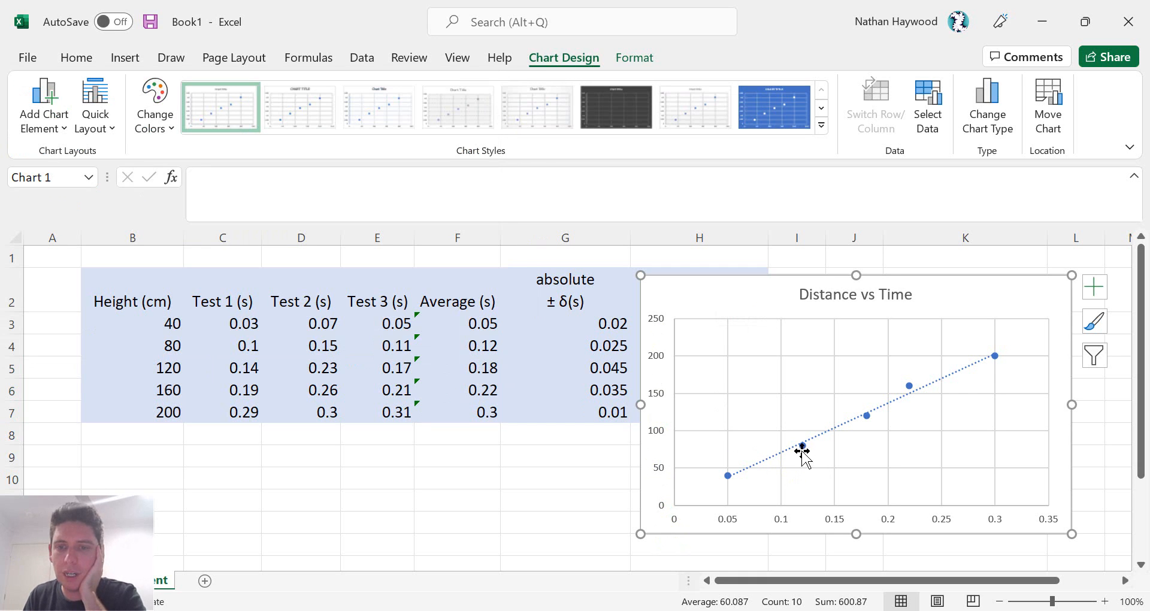
Preview standard and percentage error bars on the series from Add Chart Element, without adding any.
{"action": "left_click", "coordinate": [800, 447]}
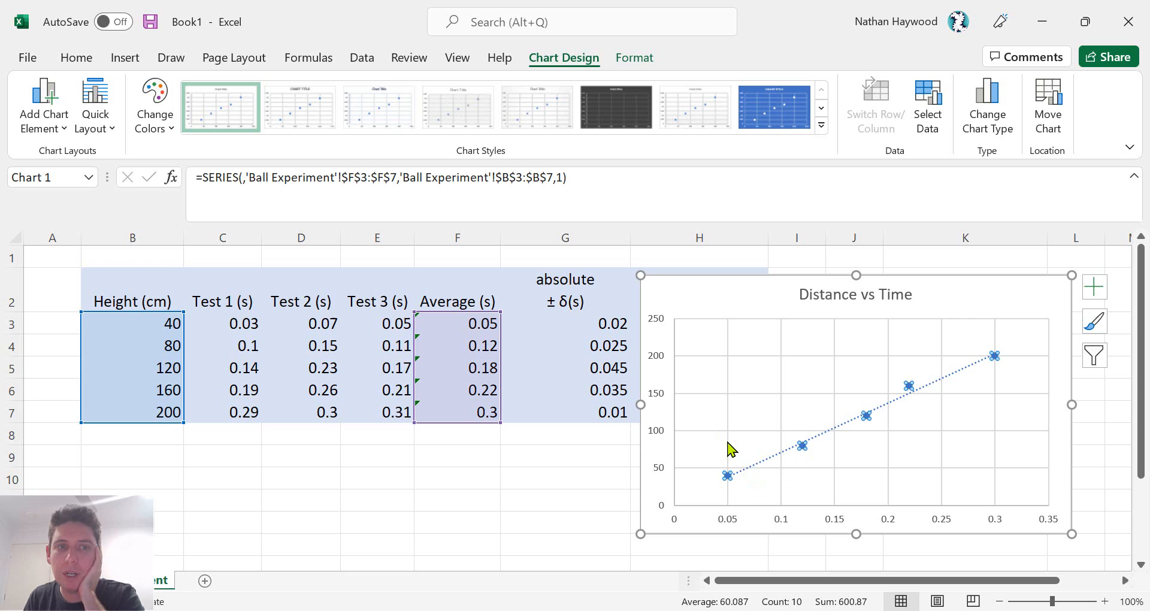
{"action": "mouse_move", "coordinate": [580, 61]}
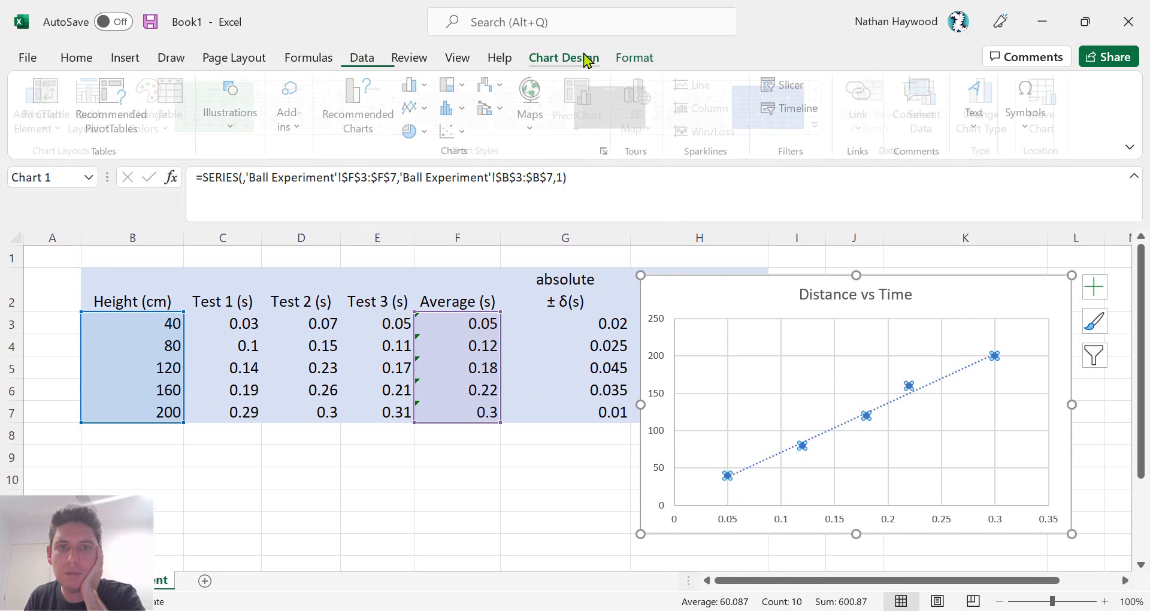
{"action": "left_click", "coordinate": [564, 57]}
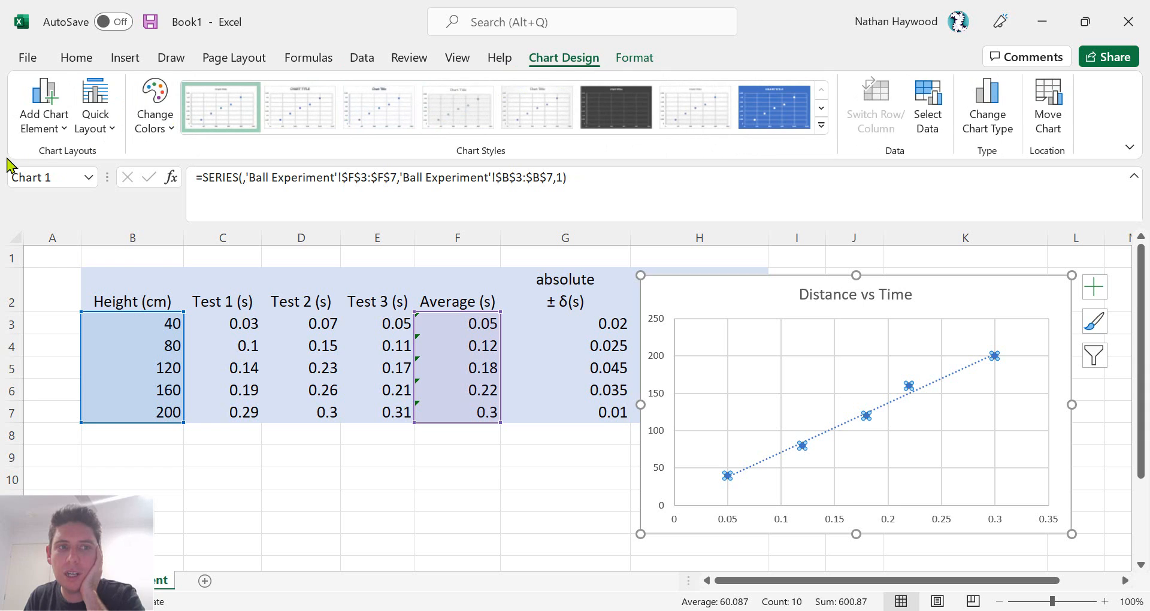
{"action": "left_click", "coordinate": [43, 105]}
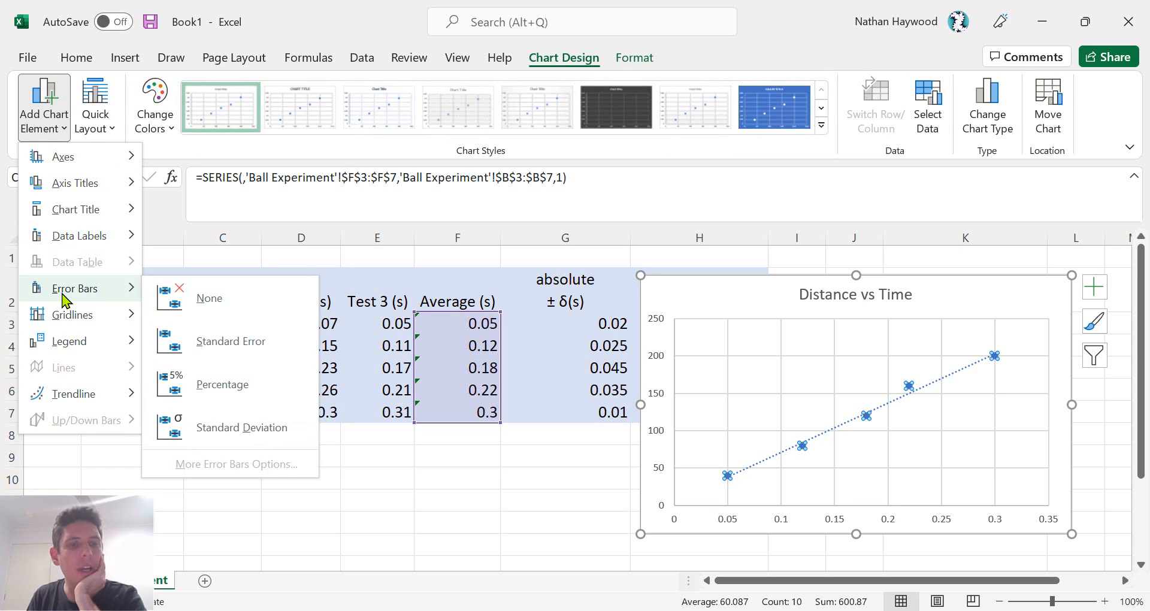
{"action": "left_click", "coordinate": [230, 341]}
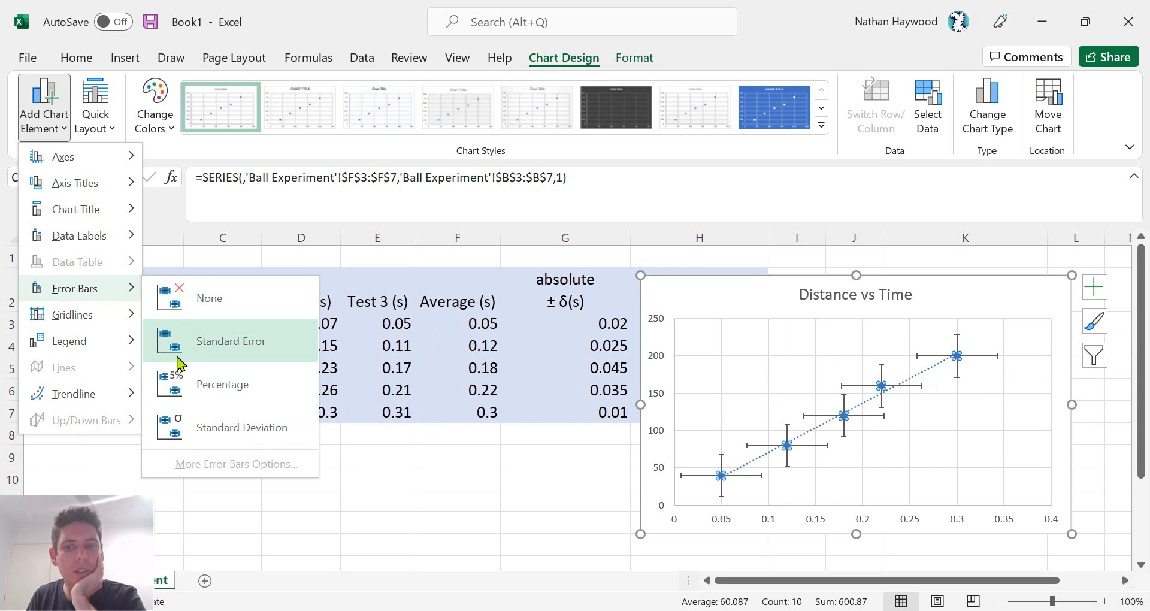
{"action": "left_click", "coordinate": [222, 383]}
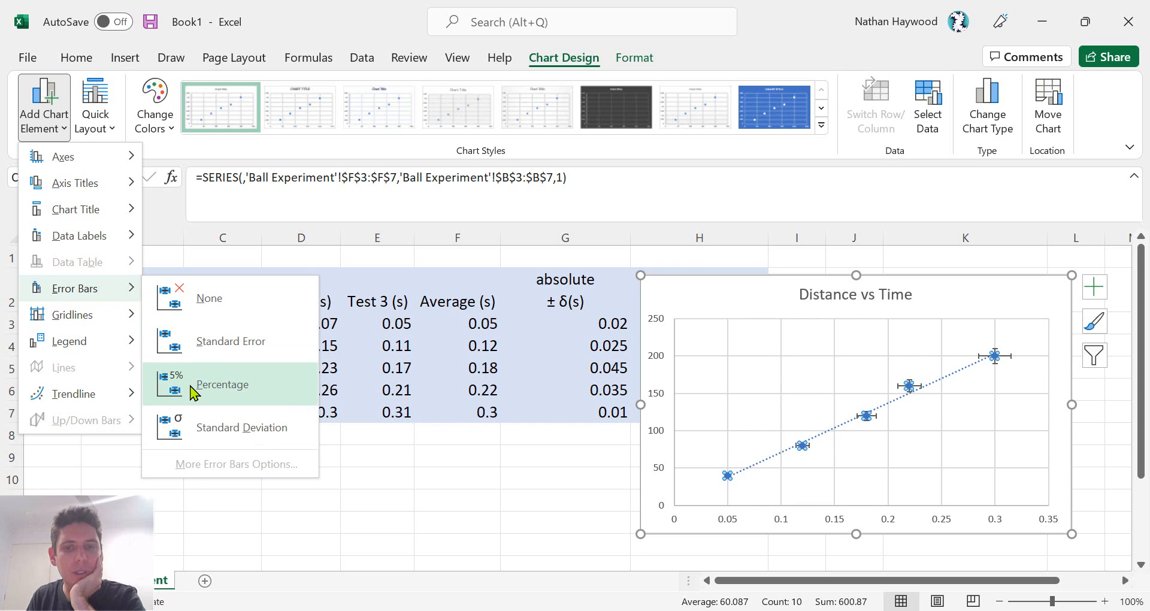
{"action": "left_click", "coordinate": [240, 427]}
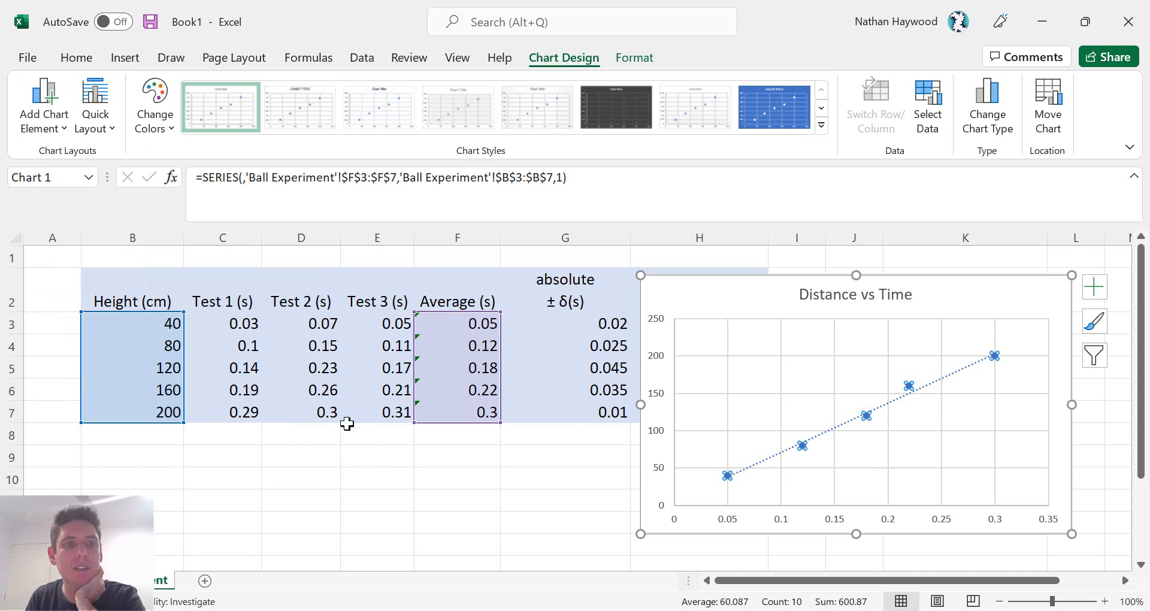
Add error bars to the points and bring up More Error Bars Options.
{"action": "left_click", "coordinate": [44, 105]}
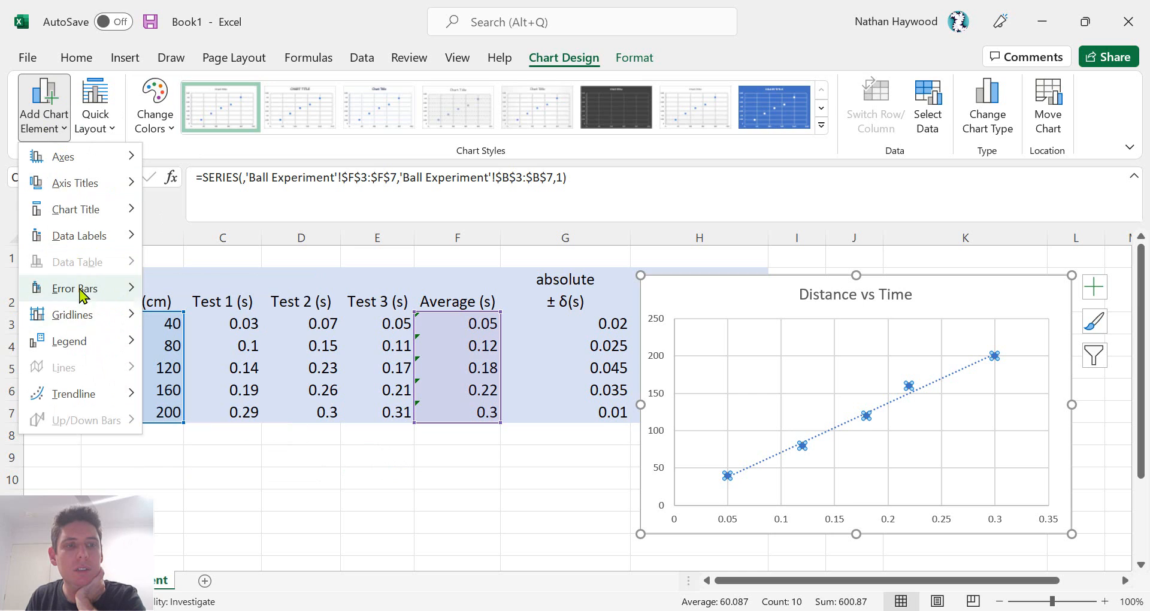
{"action": "left_click", "coordinate": [73, 287]}
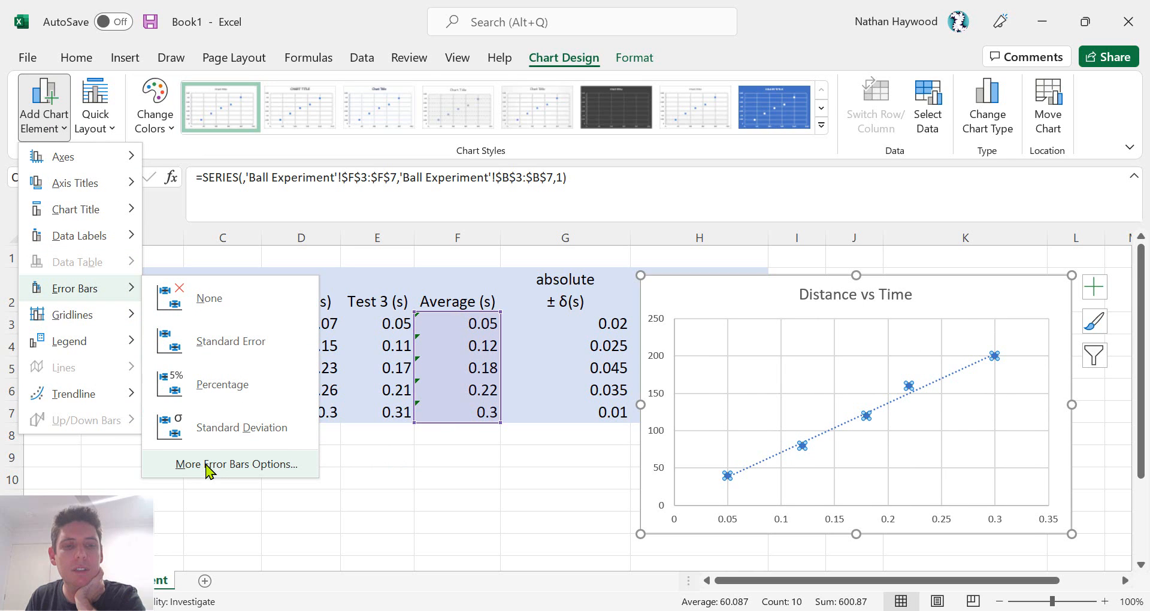
{"action": "mouse_move", "coordinate": [210, 473]}
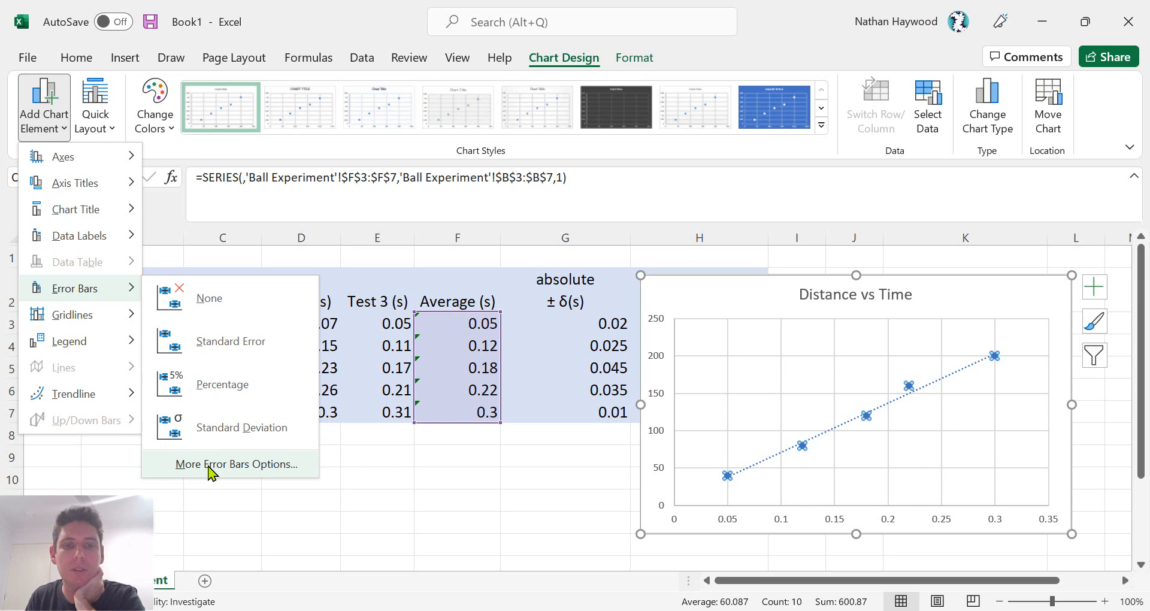
{"action": "left_click", "coordinate": [236, 463]}
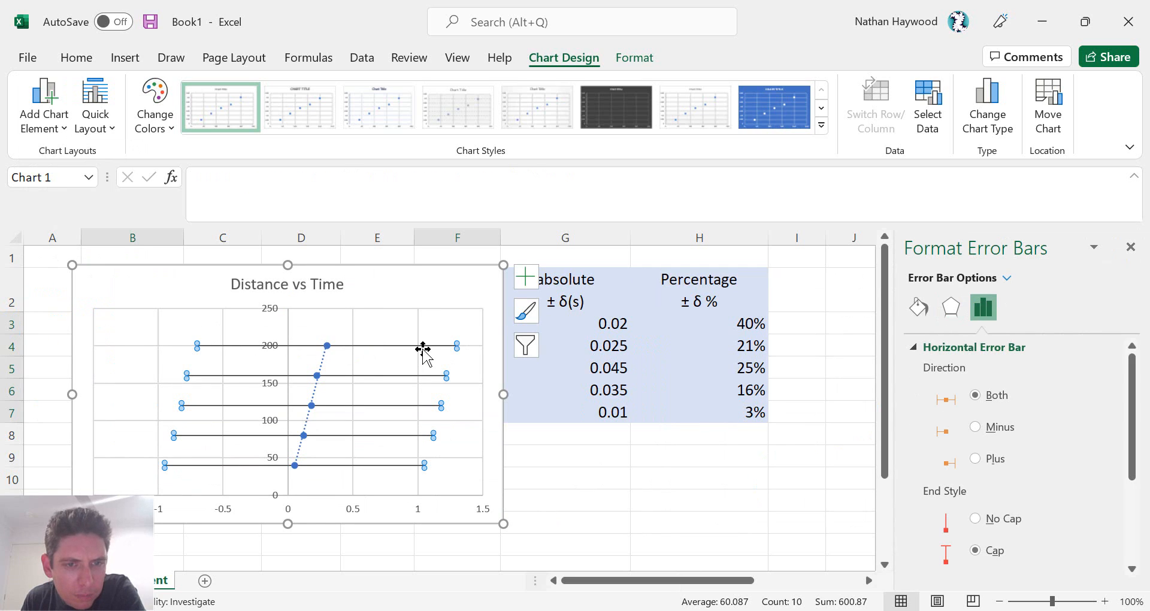
Set Custom error bars using G3:G7 absolute ± δ(s) values for both positive and negative amounts.
{"action": "scroll", "scroll_direction": "down", "scroll_amount": 3}
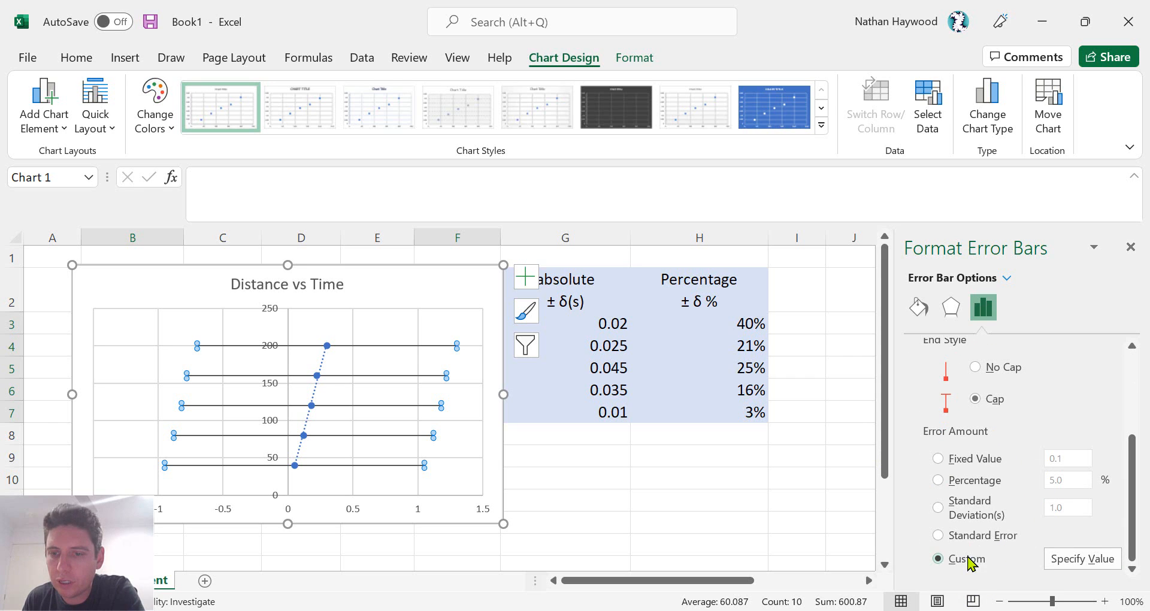
{"action": "left_click", "coordinate": [1080, 558]}
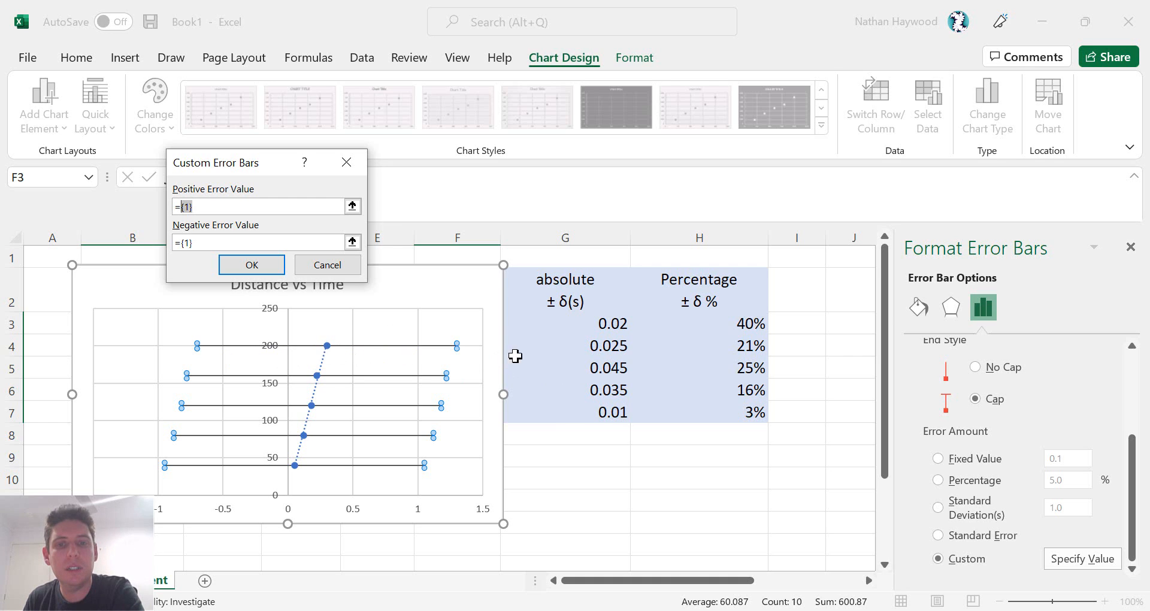
{"action": "left_click_drag", "start_coordinate": [564, 324], "coordinate": [564, 411]}
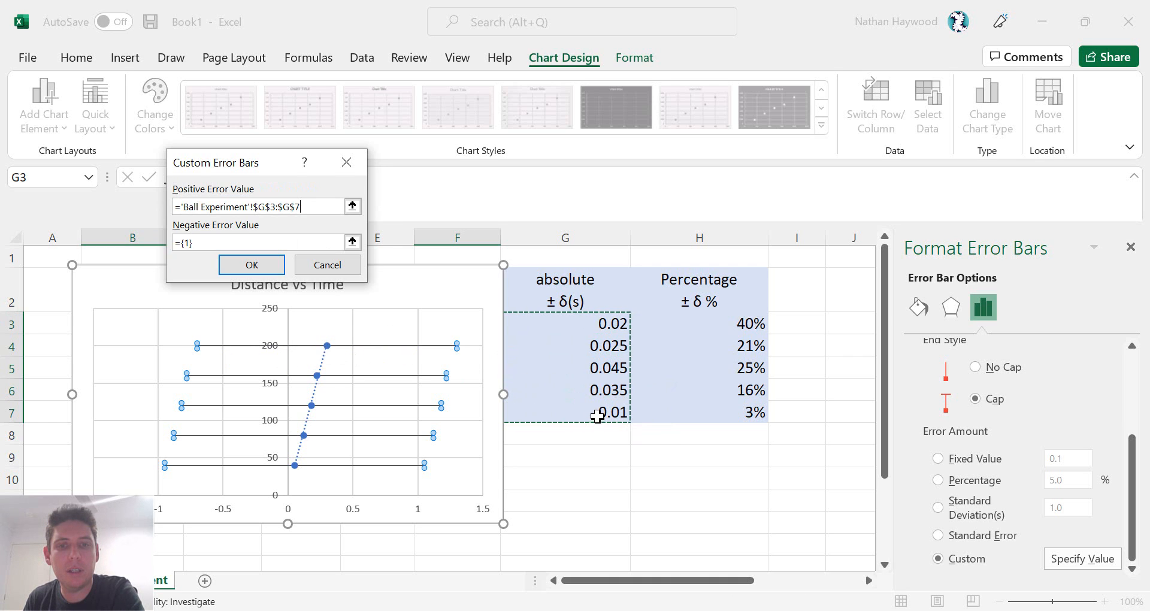
{"action": "left_click", "coordinate": [257, 241]}
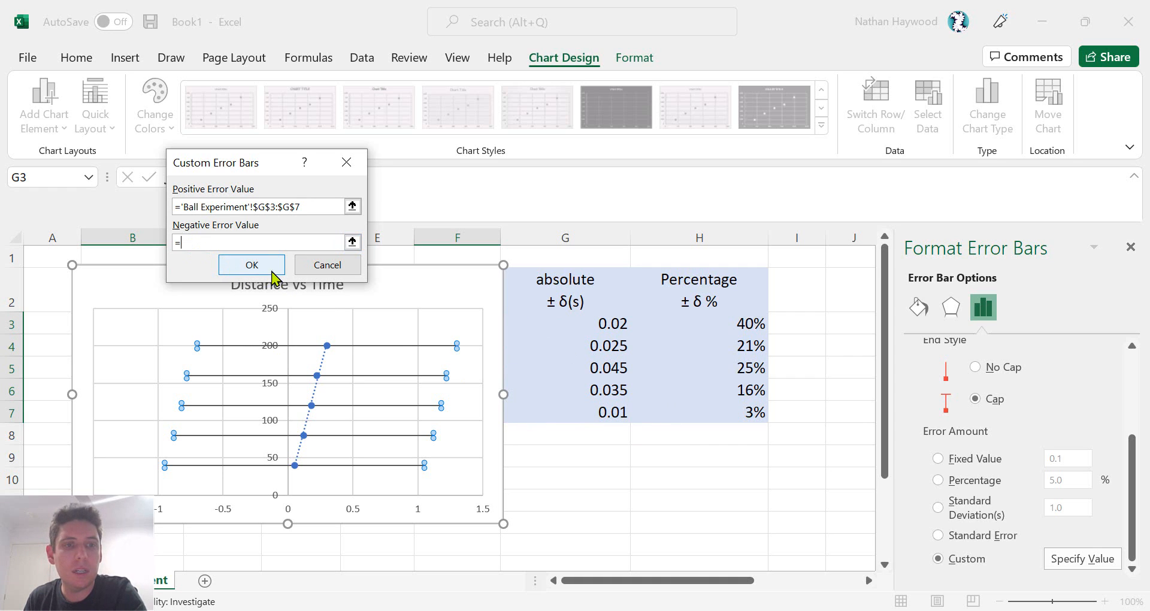
{"action": "left_click_drag", "start_coordinate": [564, 324], "coordinate": [594, 411]}
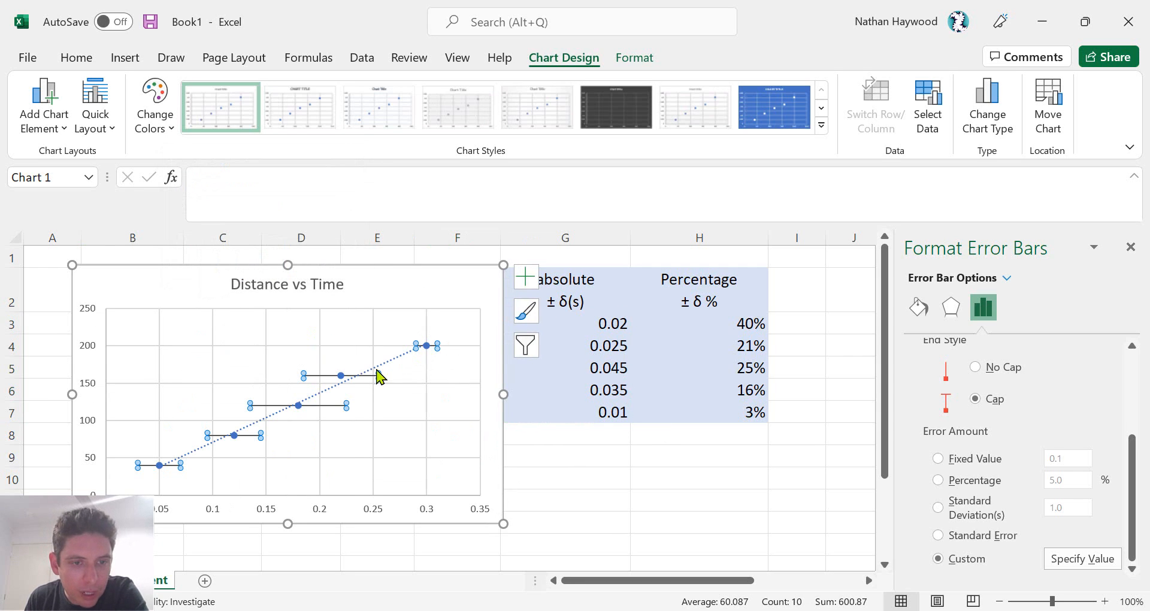
{"action": "mouse_move", "coordinate": [152, 472]}
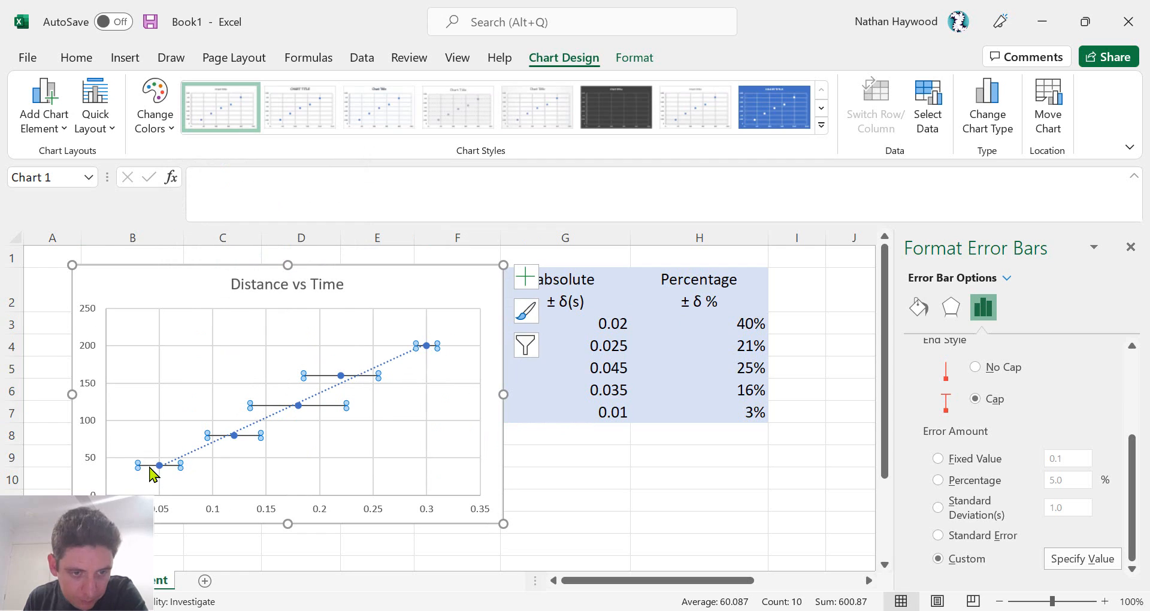
{"action": "mouse_move", "coordinate": [176, 476]}
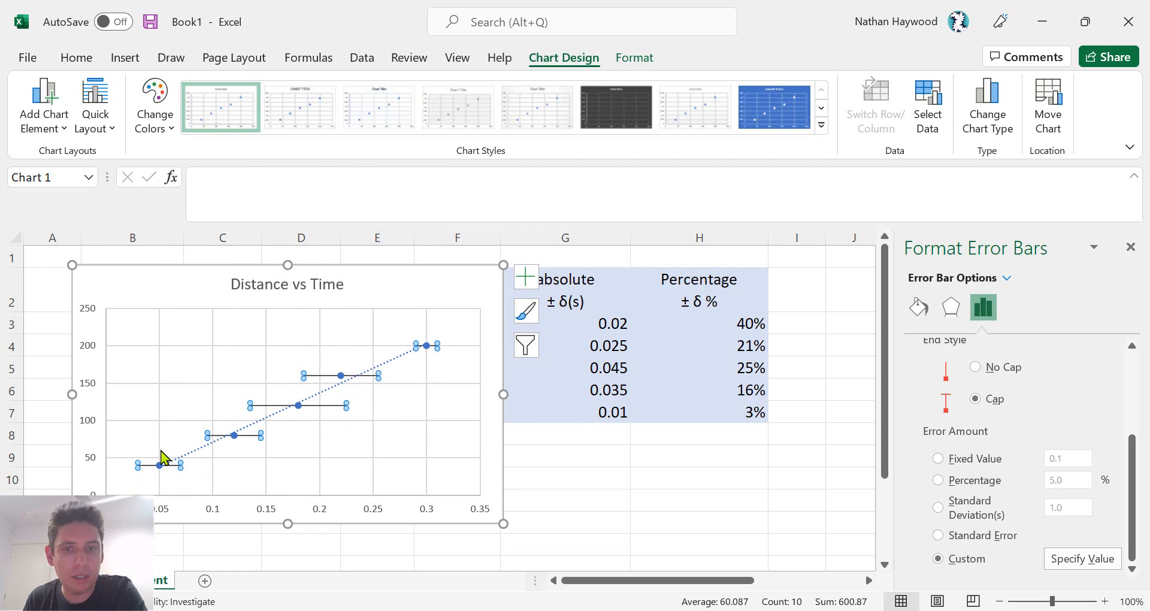
{"action": "mouse_move", "coordinate": [491, 477]}
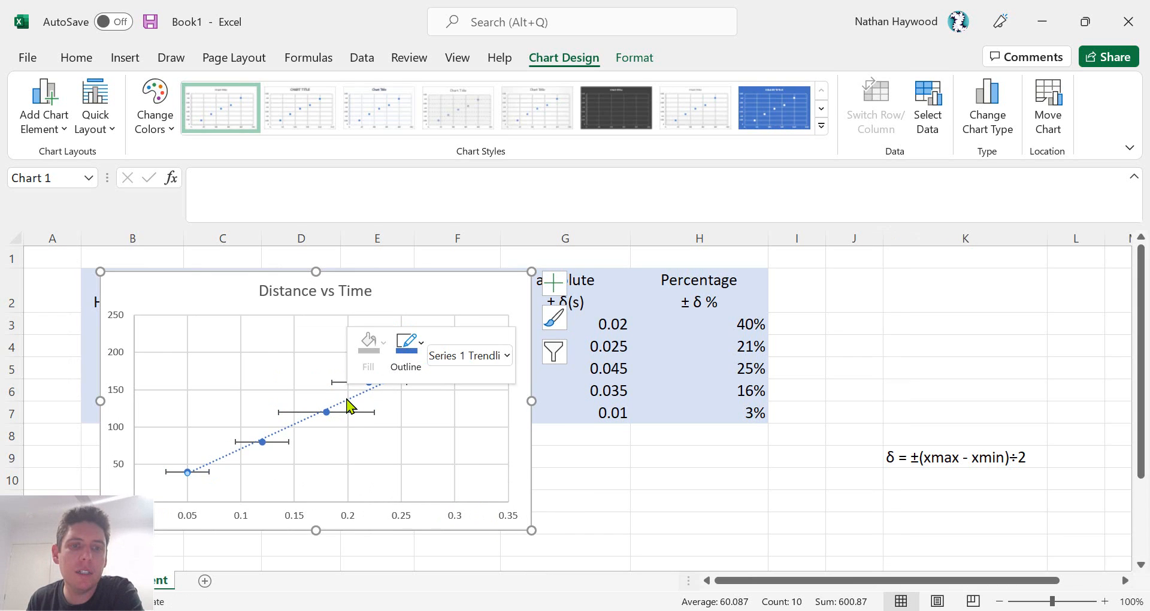
Show the trendline equation y = 660.79x + 5.022 and R² = 0.9912 on the chart.
{"action": "right_click", "coordinate": [349, 407]}
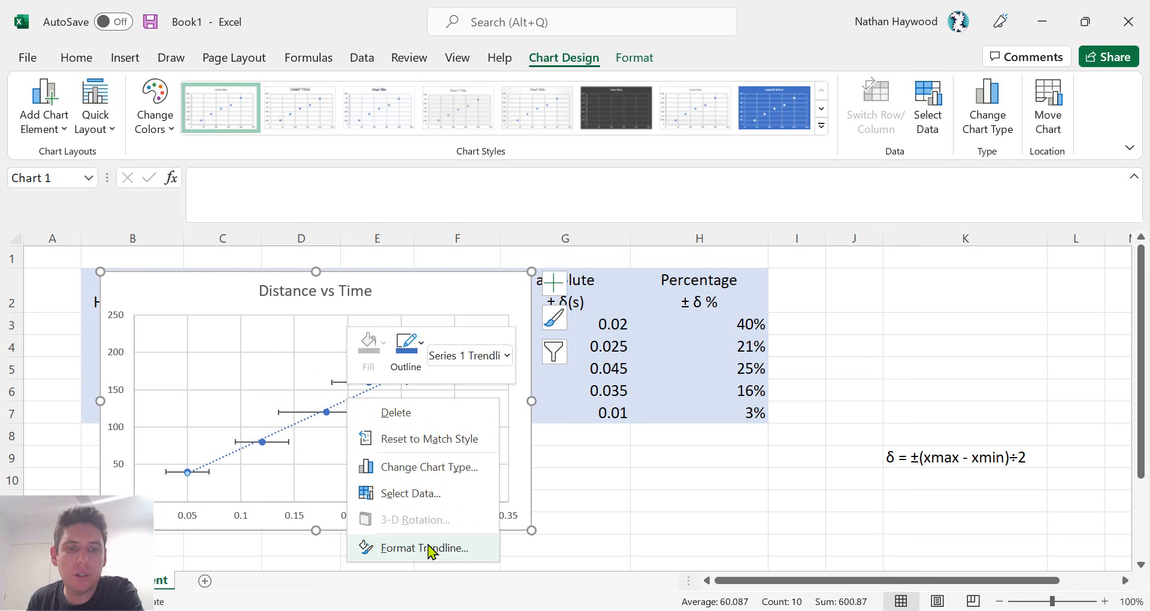
{"action": "left_click", "coordinate": [425, 547]}
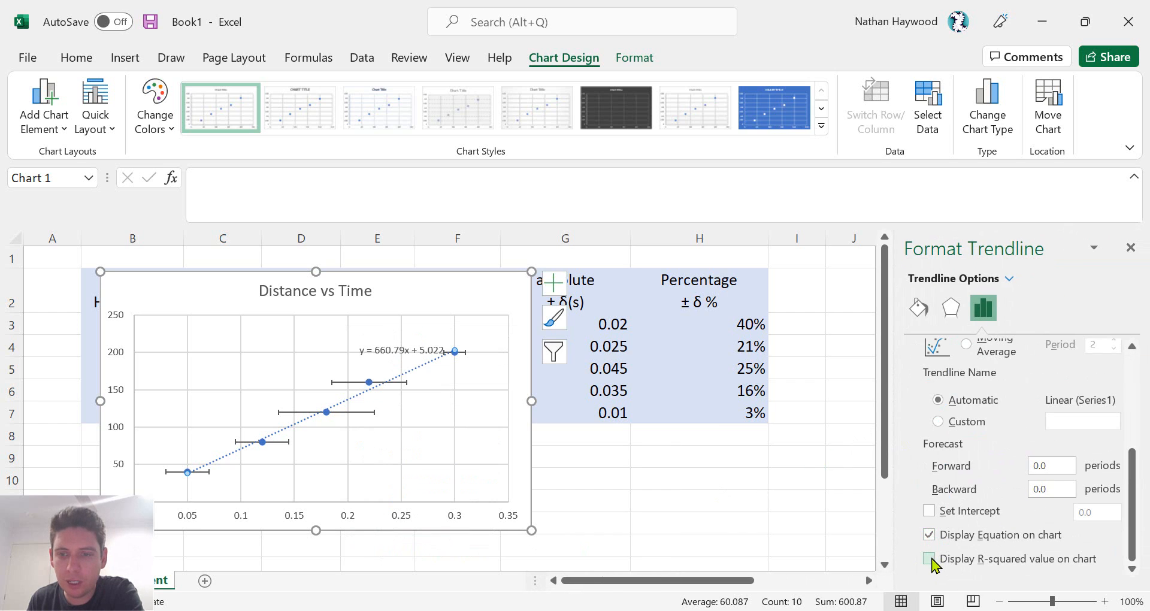
{"action": "left_click", "coordinate": [928, 558]}
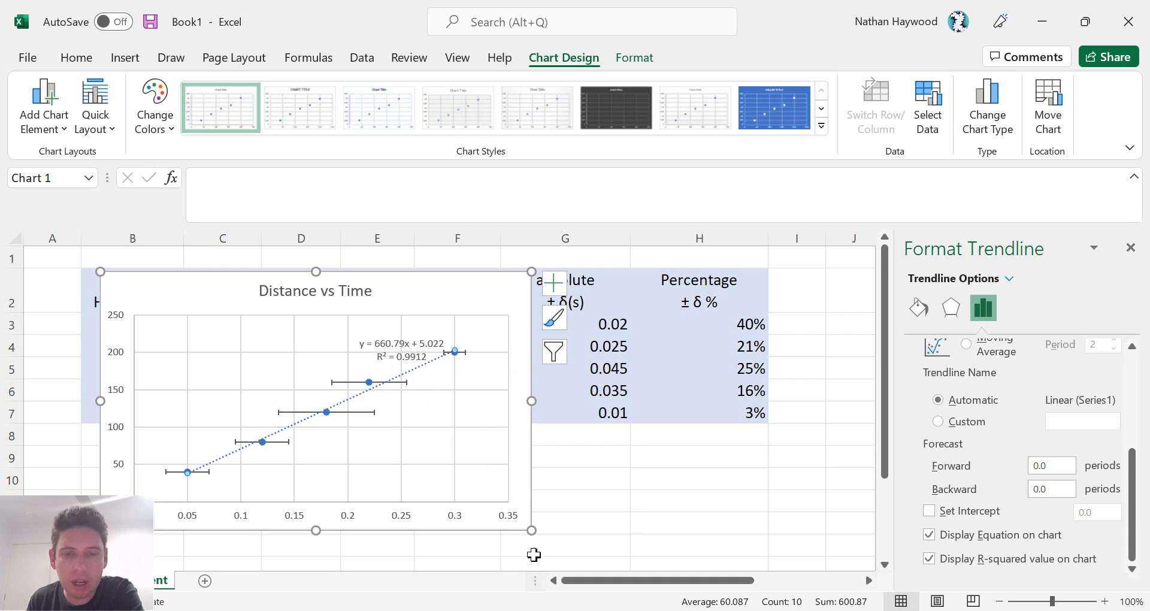
{"action": "mouse_move", "coordinate": [410, 358]}
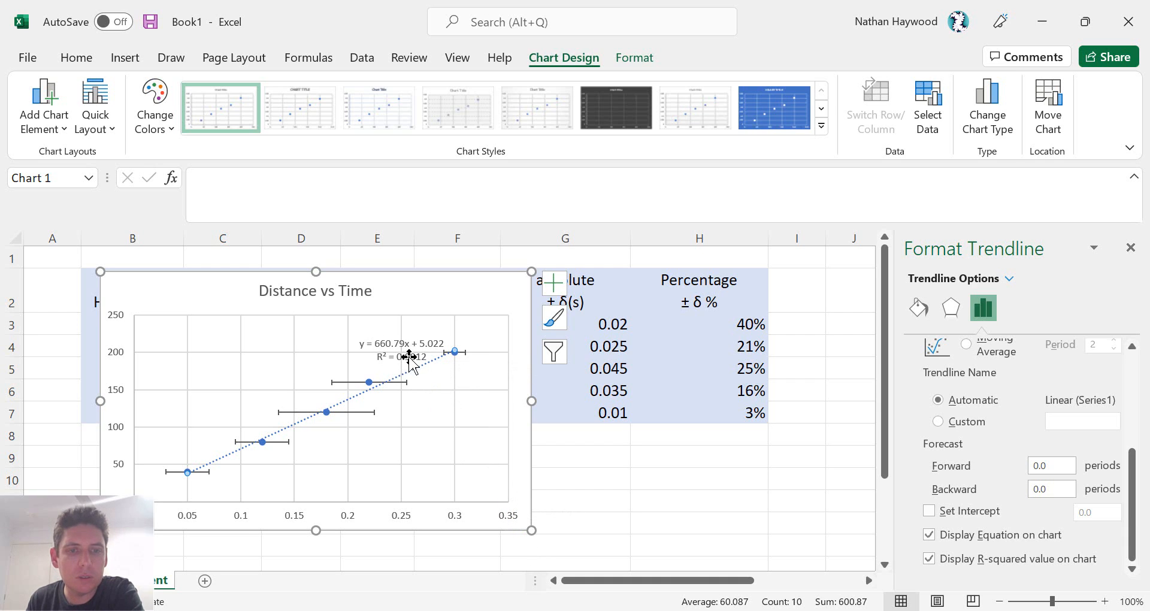
{"action": "mouse_move", "coordinate": [521, 489]}
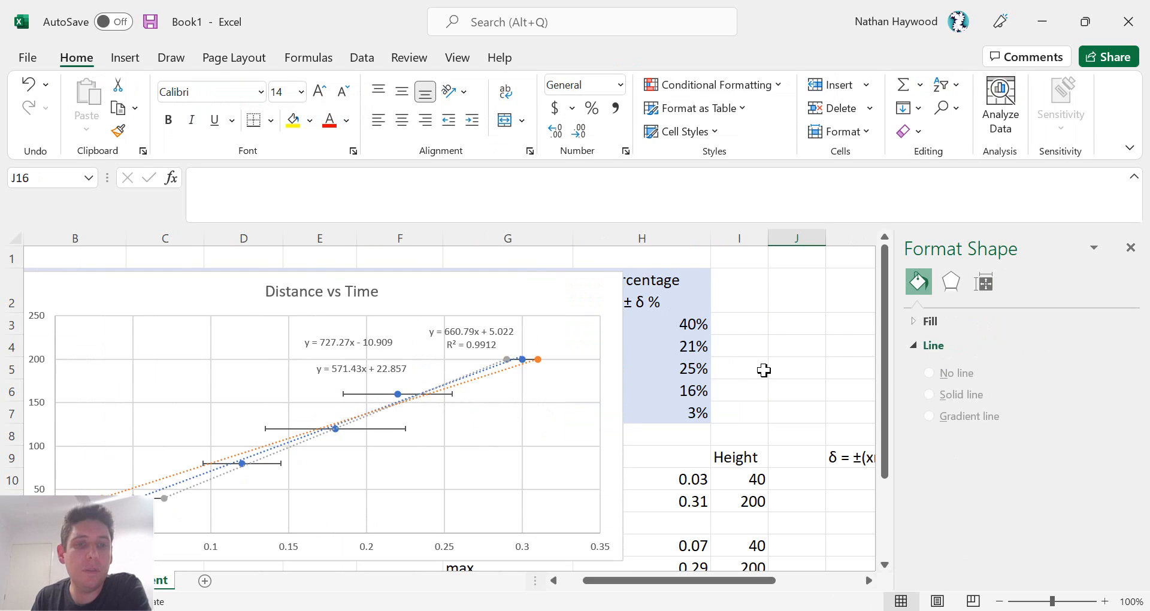
{"action": "mouse_move", "coordinate": [757, 377]}
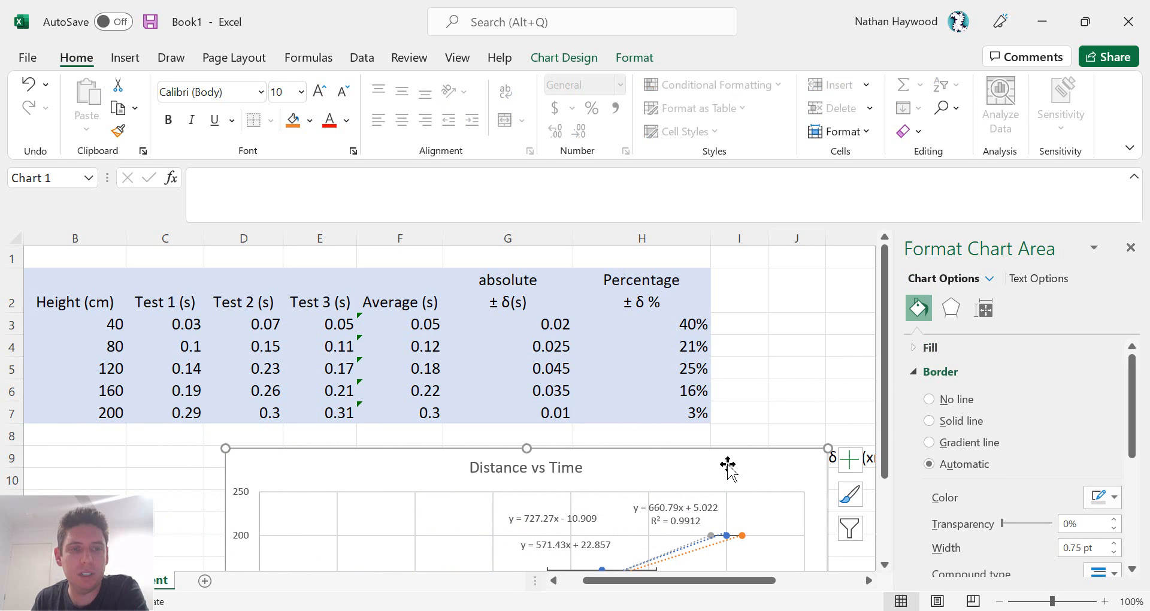
{"action": "mouse_move", "coordinate": [767, 459]}
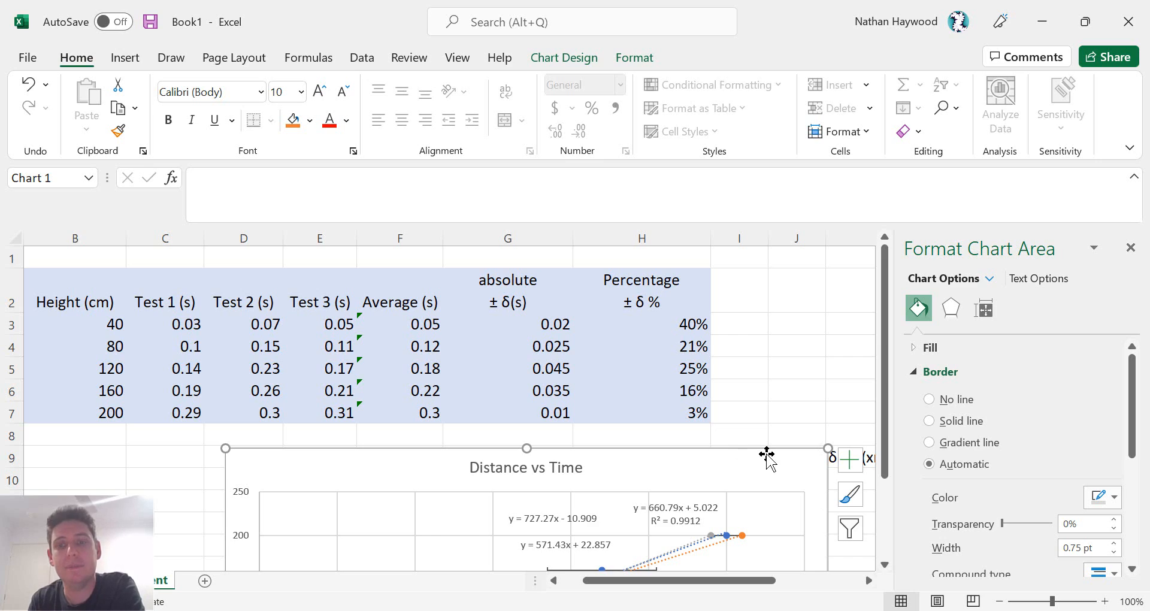